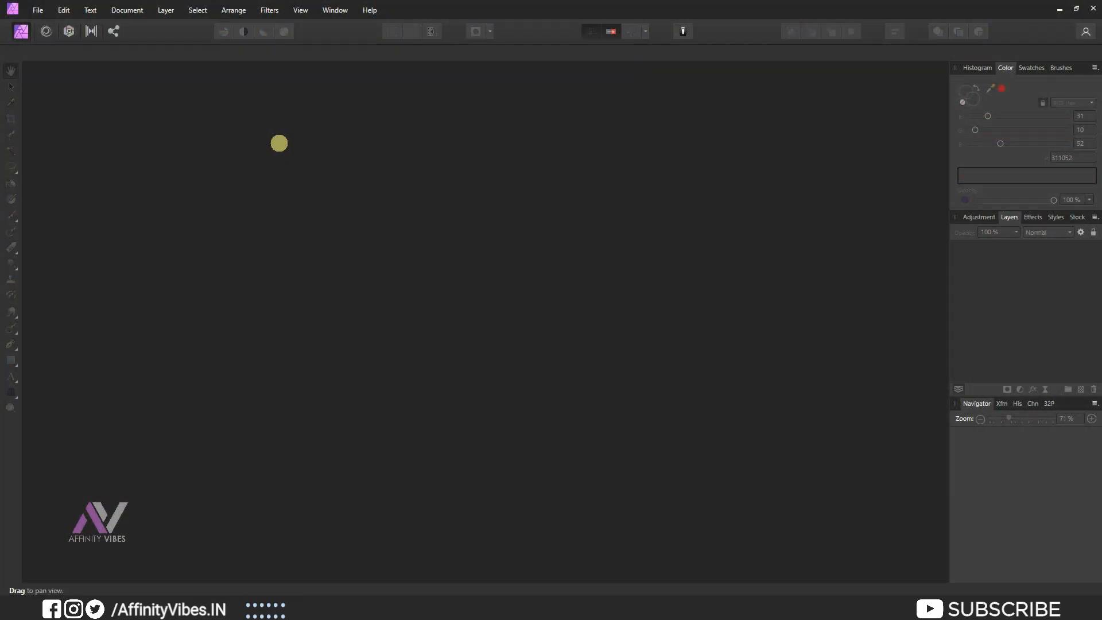
- Create a new blank document from the FHD 1080p (1920 × 1080) web preset
{"action": "left_click", "coordinate": [36, 10]}
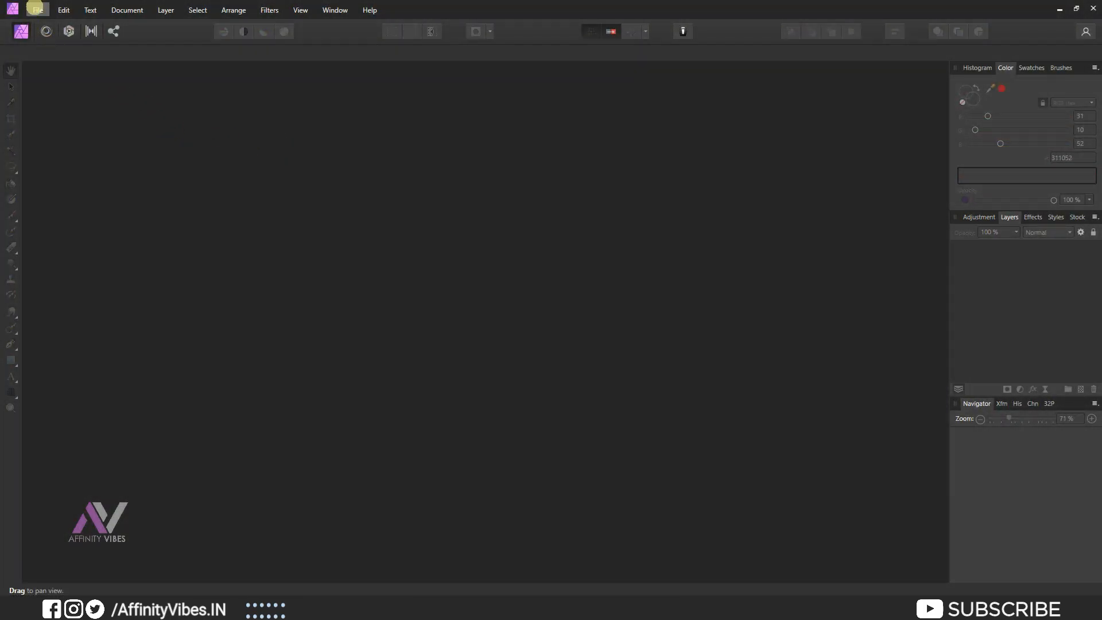
{"action": "left_click", "coordinate": [37, 11]}
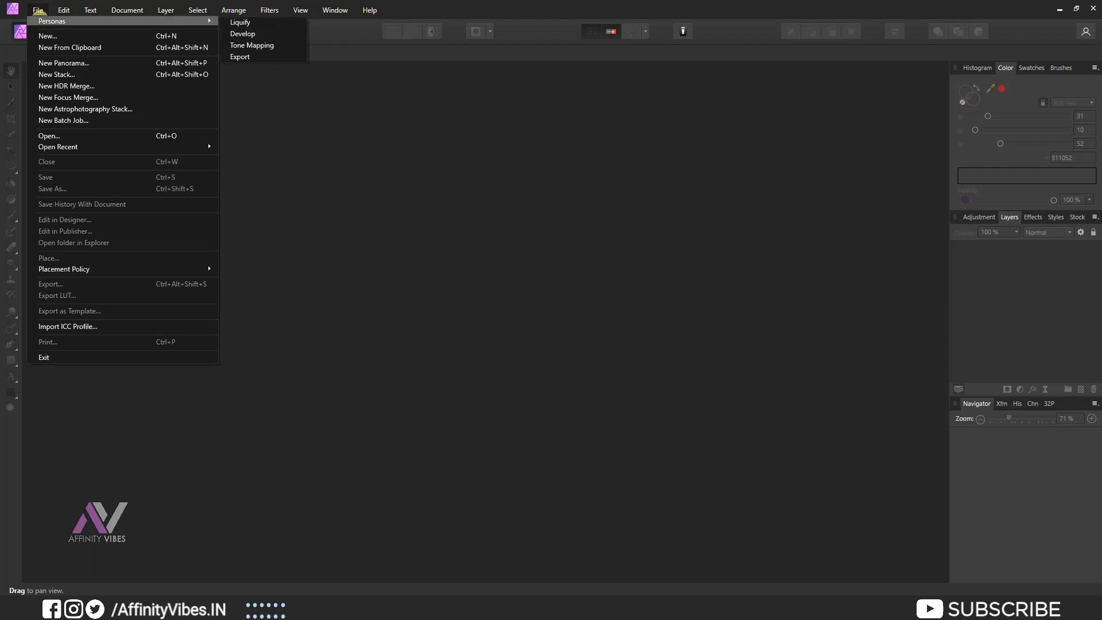
{"action": "left_click", "coordinate": [47, 36]}
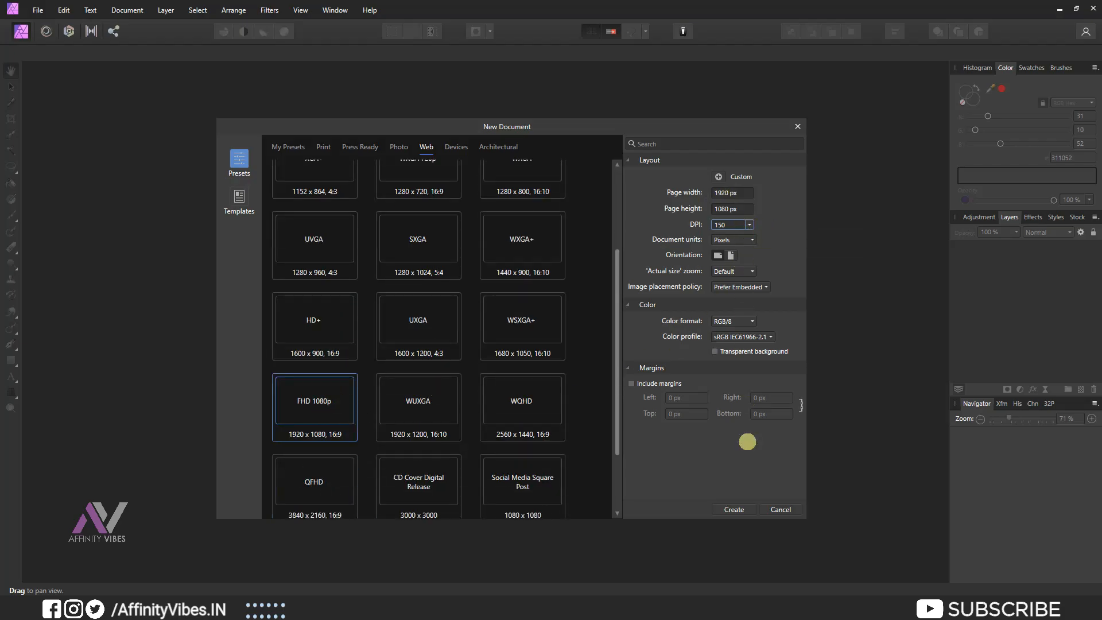
{"action": "left_click", "coordinate": [733, 510]}
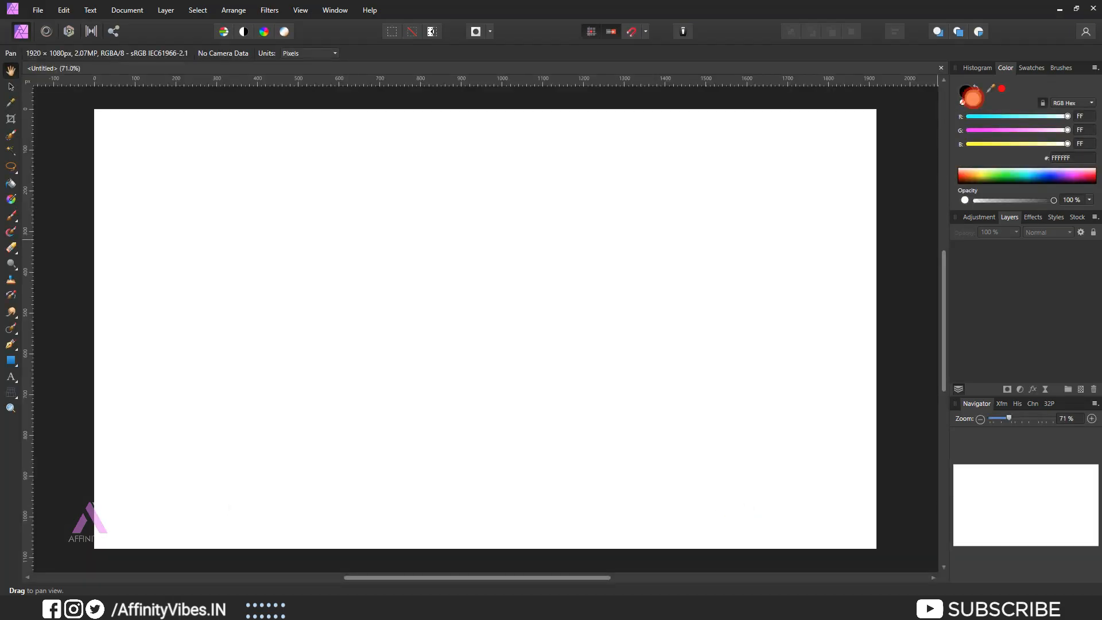
- Set the fill colour to hex 320F51 and fill the pixel layer dark purple
{"action": "left_click", "coordinate": [967, 95]}
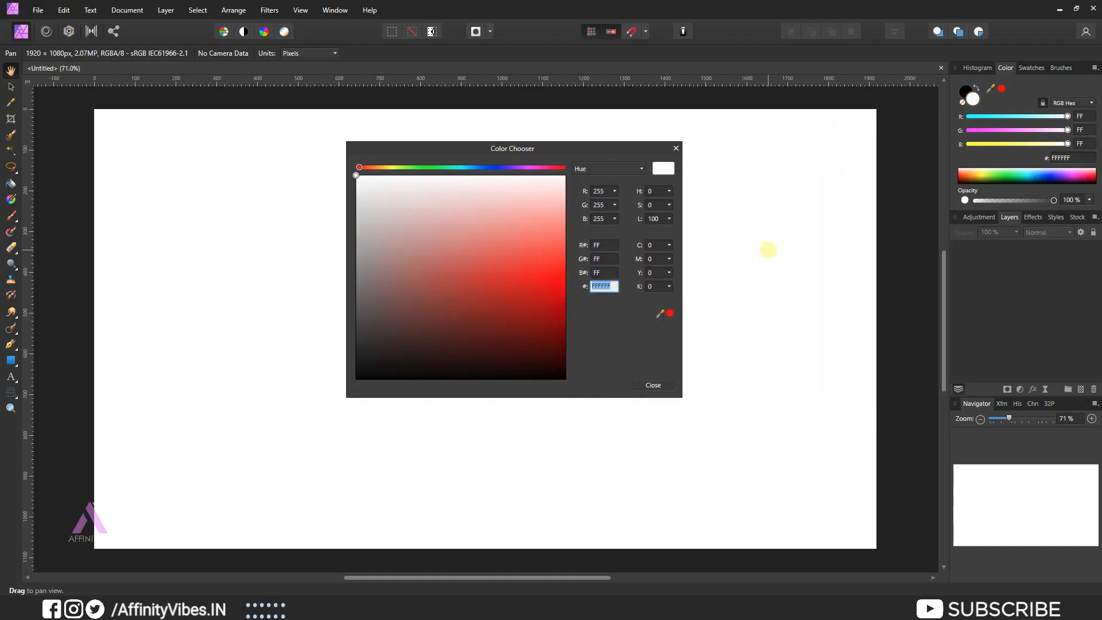
{"action": "type", "text": "320F51"}
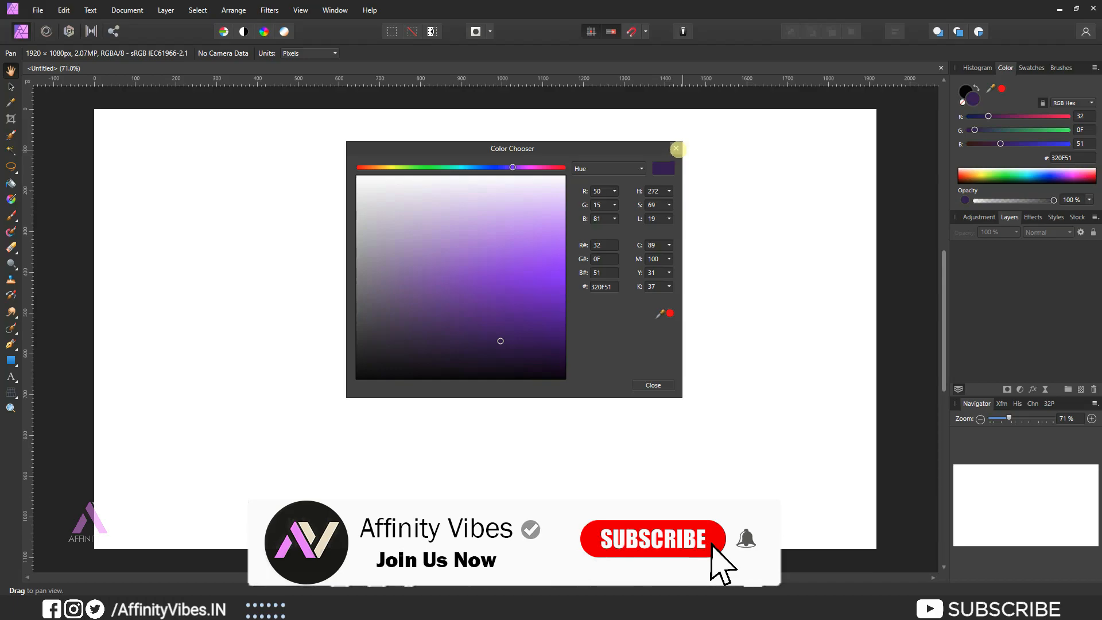
{"action": "left_click", "coordinate": [652, 386]}
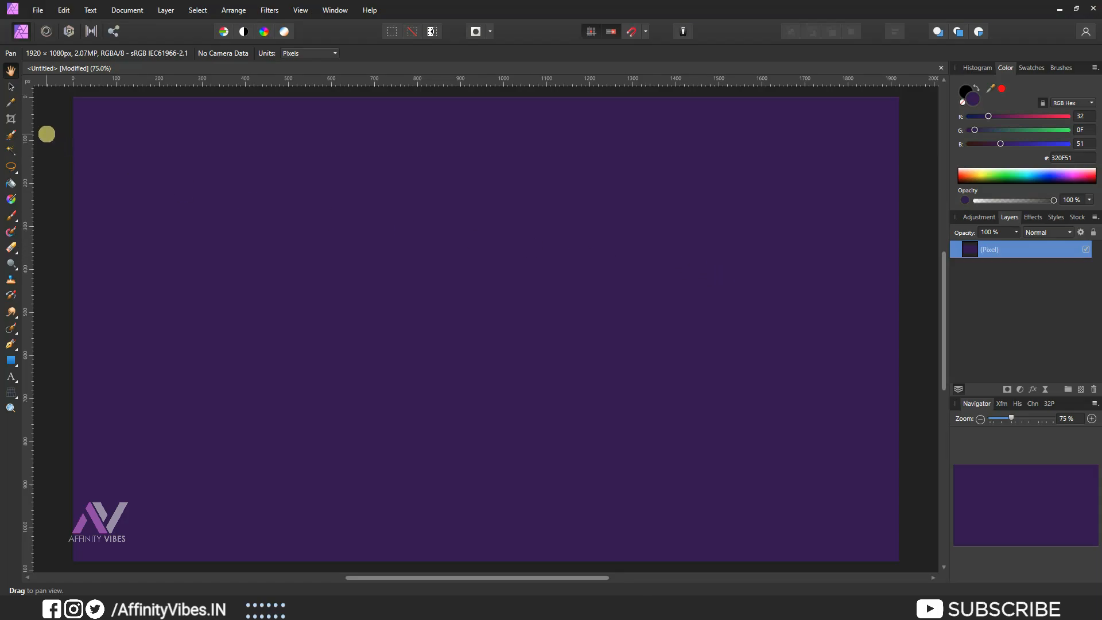
{"action": "left_click", "coordinate": [37, 10]}
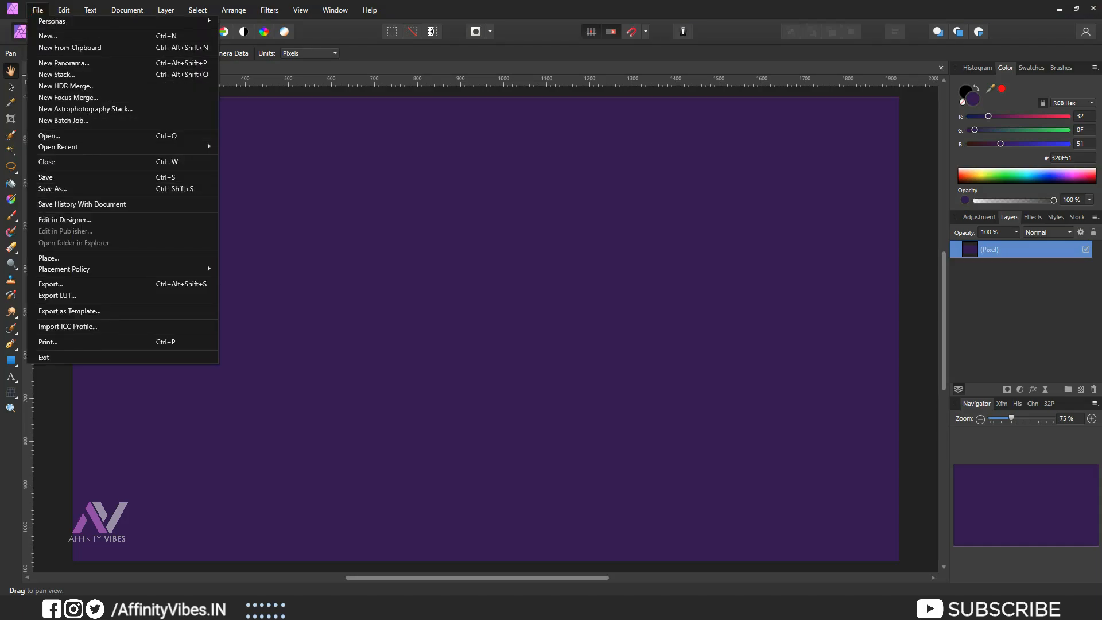
- Place the floral pattern image and blend it with Overlay at 15% opacity
{"action": "left_click", "coordinate": [48, 135]}
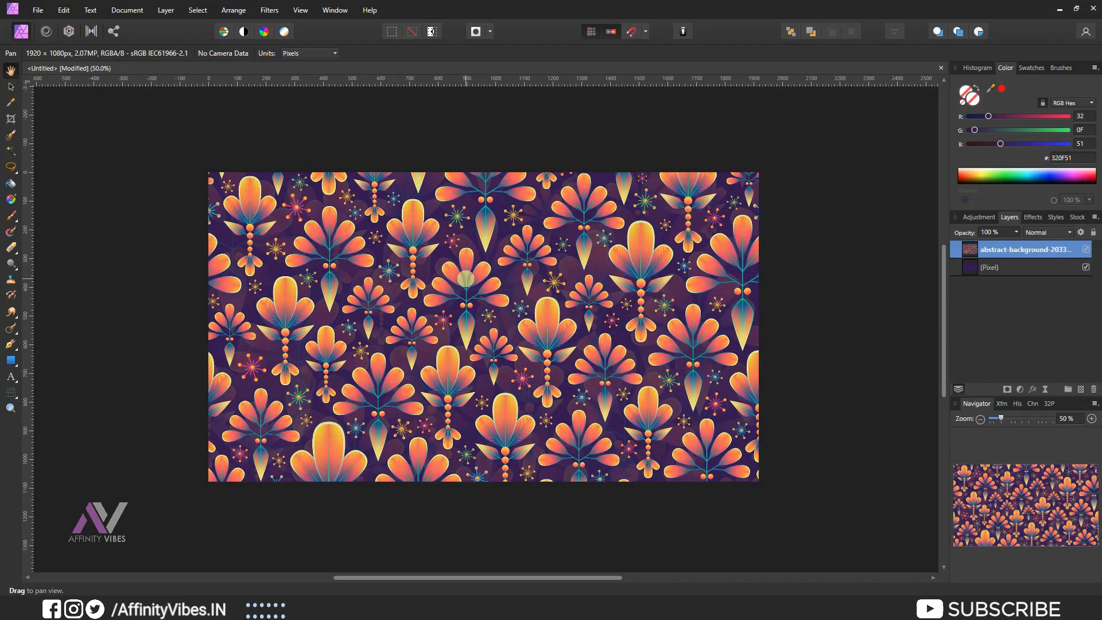
{"action": "mouse_move", "coordinate": [1027, 249]}
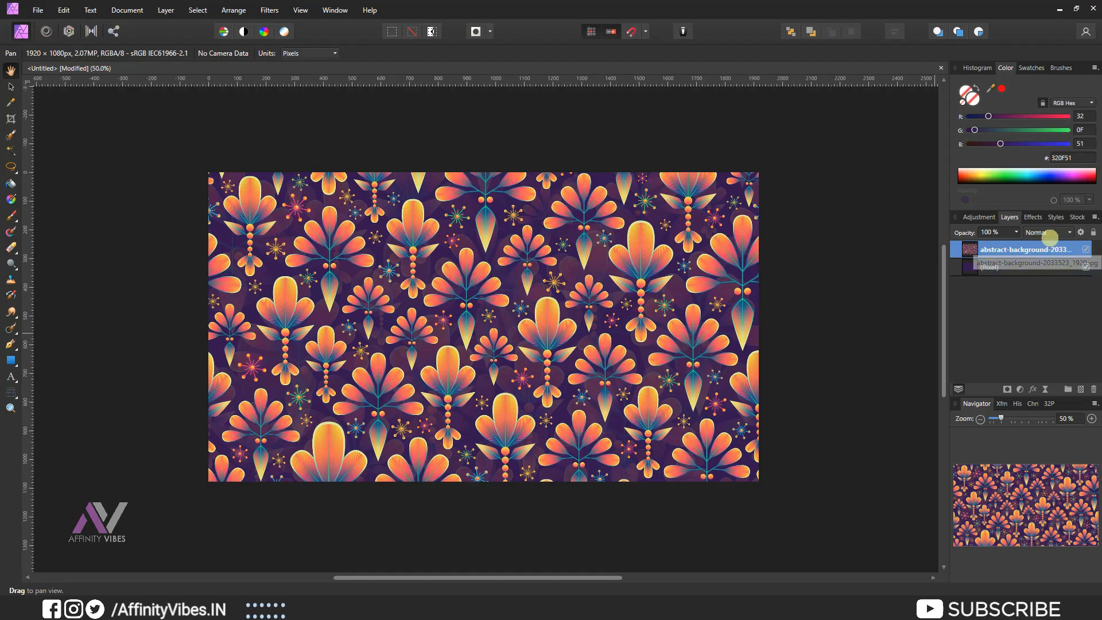
{"action": "left_click", "coordinate": [1047, 231]}
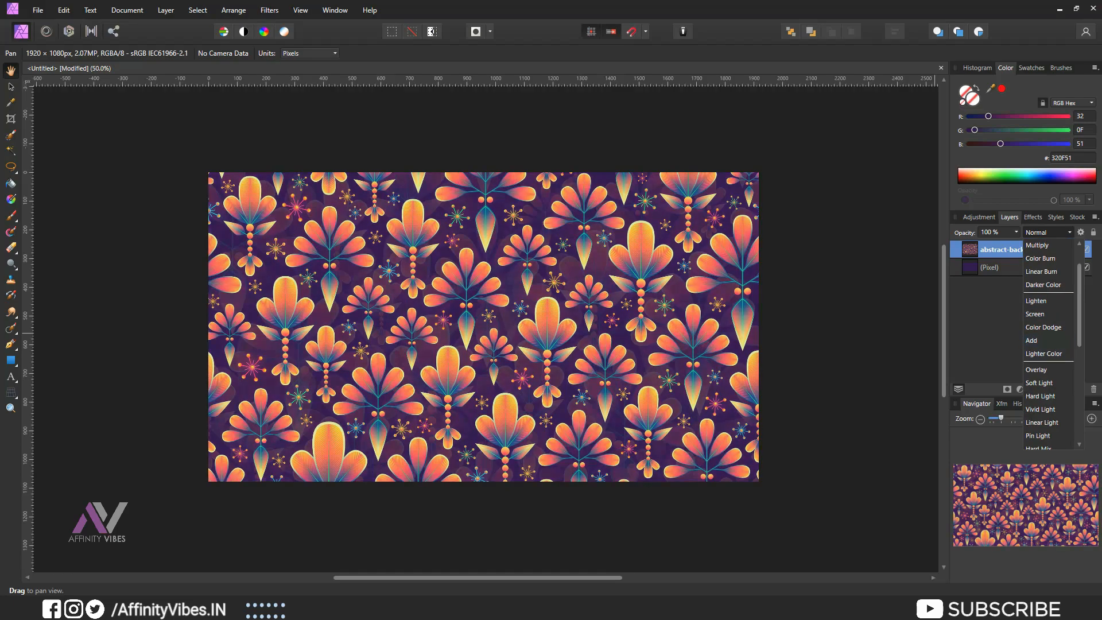
{"action": "left_click", "coordinate": [1036, 369]}
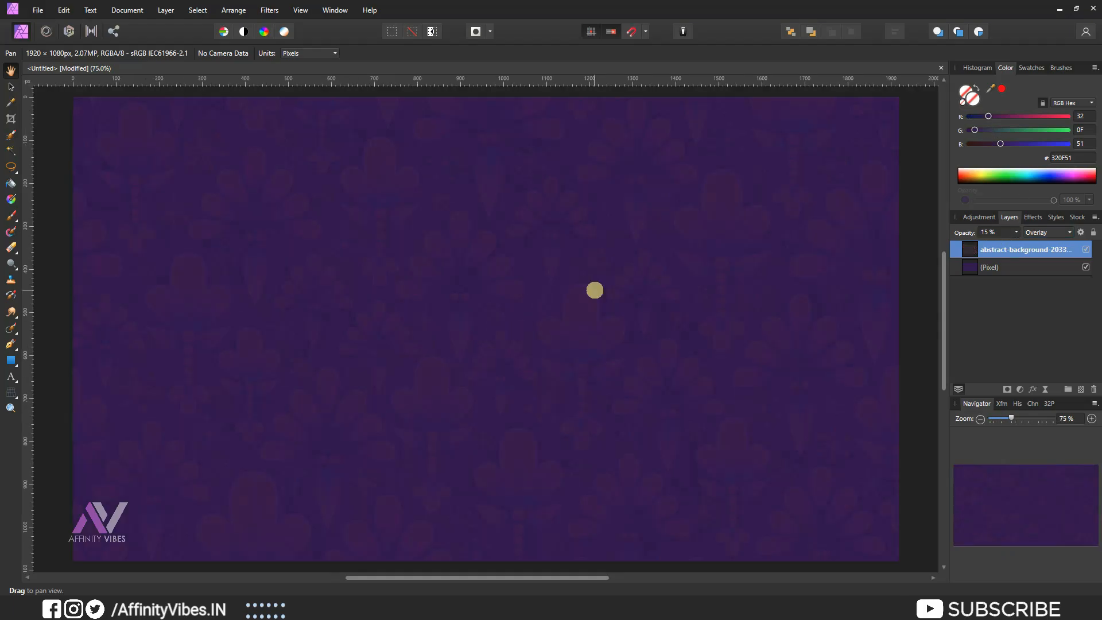
{"action": "mouse_move", "coordinate": [12, 378]}
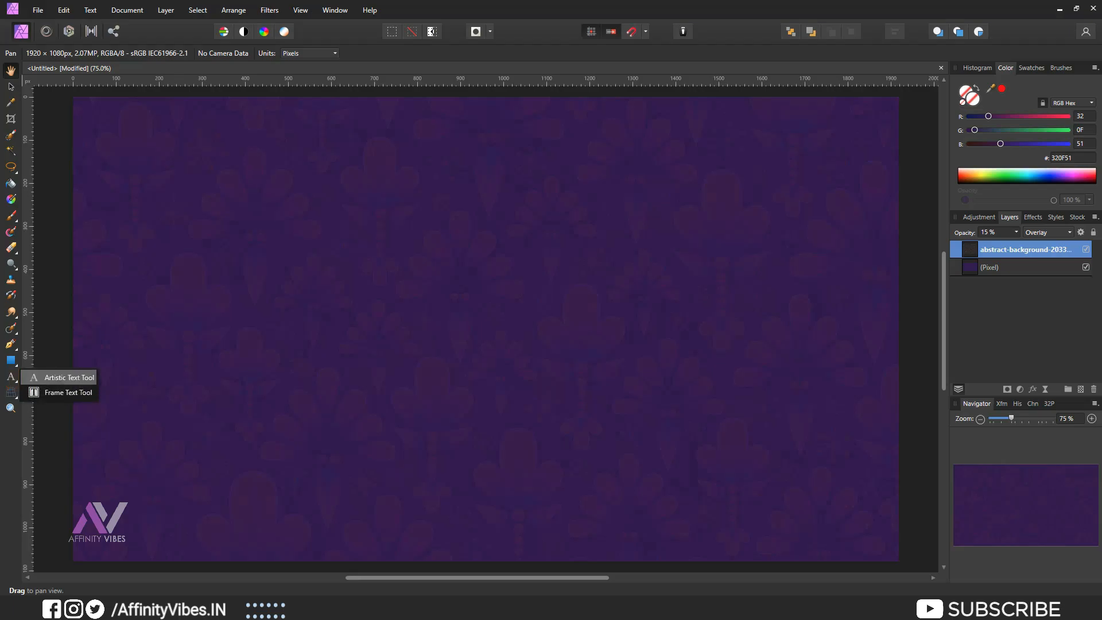
- Add a black artistic-text '7', enlarge it to the canvas height and make it bold
{"action": "left_click", "coordinate": [68, 378]}
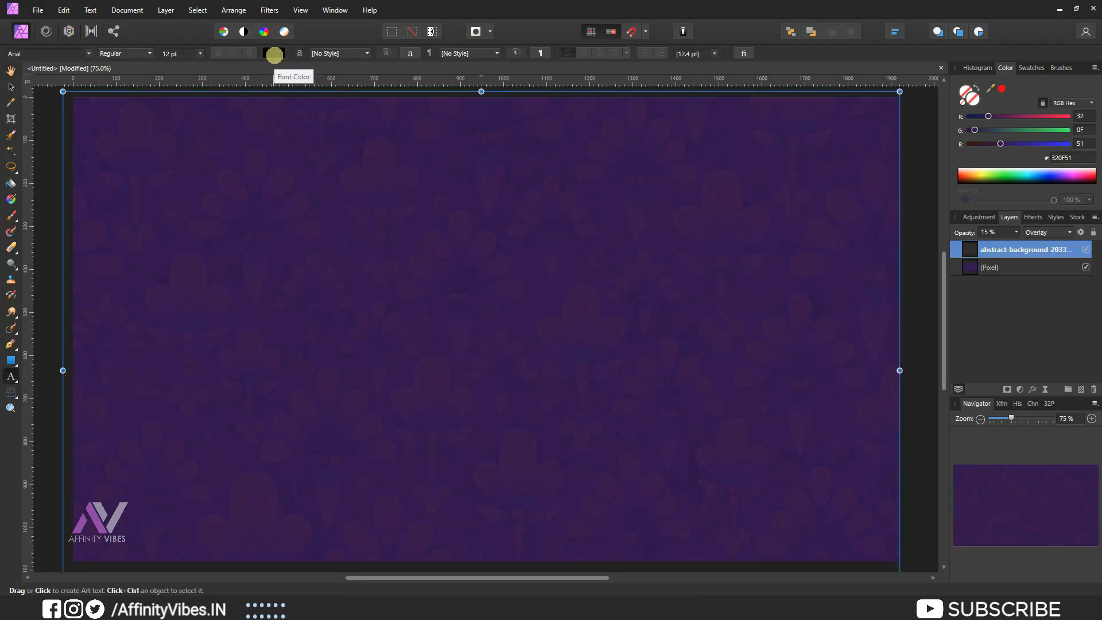
{"action": "left_click", "coordinate": [274, 53]}
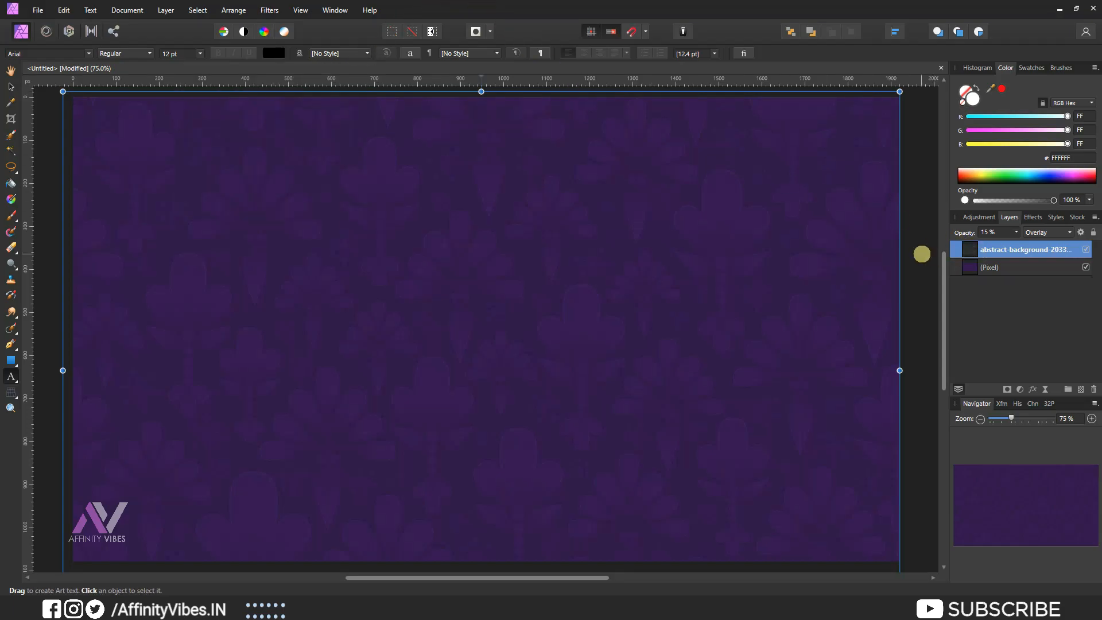
{"action": "left_click", "coordinate": [386, 248]}
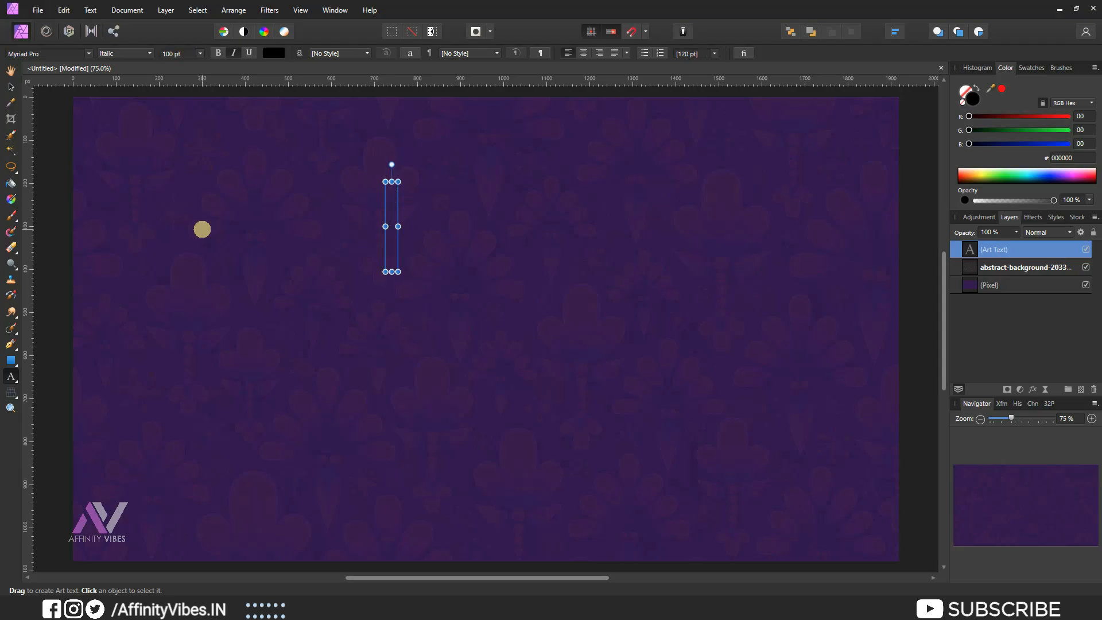
{"action": "type", "text": "7"}
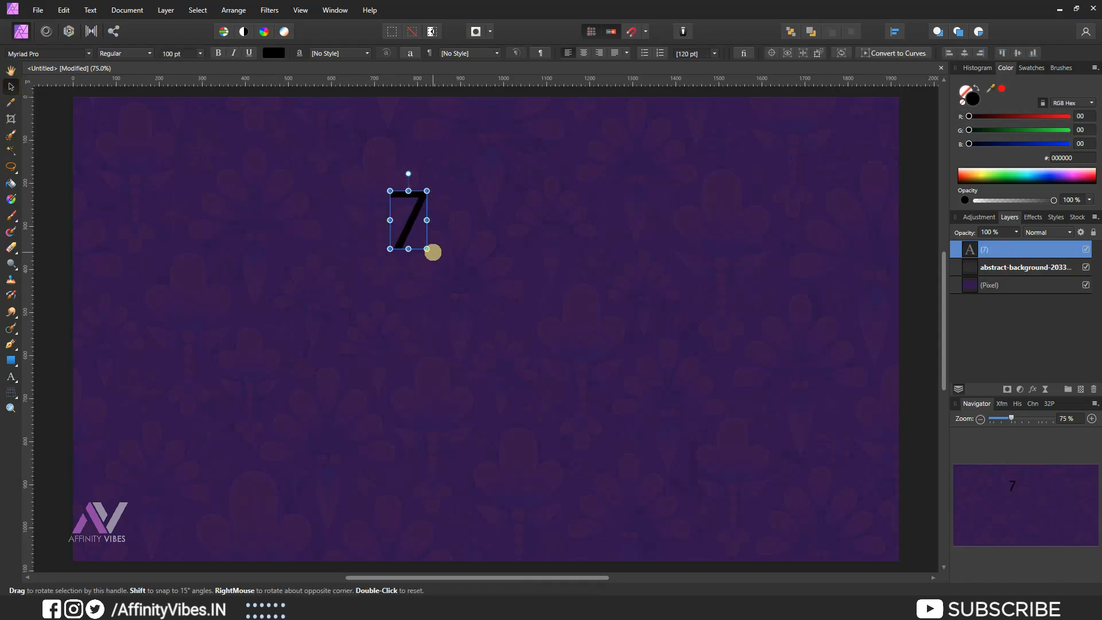
{"action": "left_click_drag", "start_coordinate": [433, 252], "coordinate": [569, 461]}
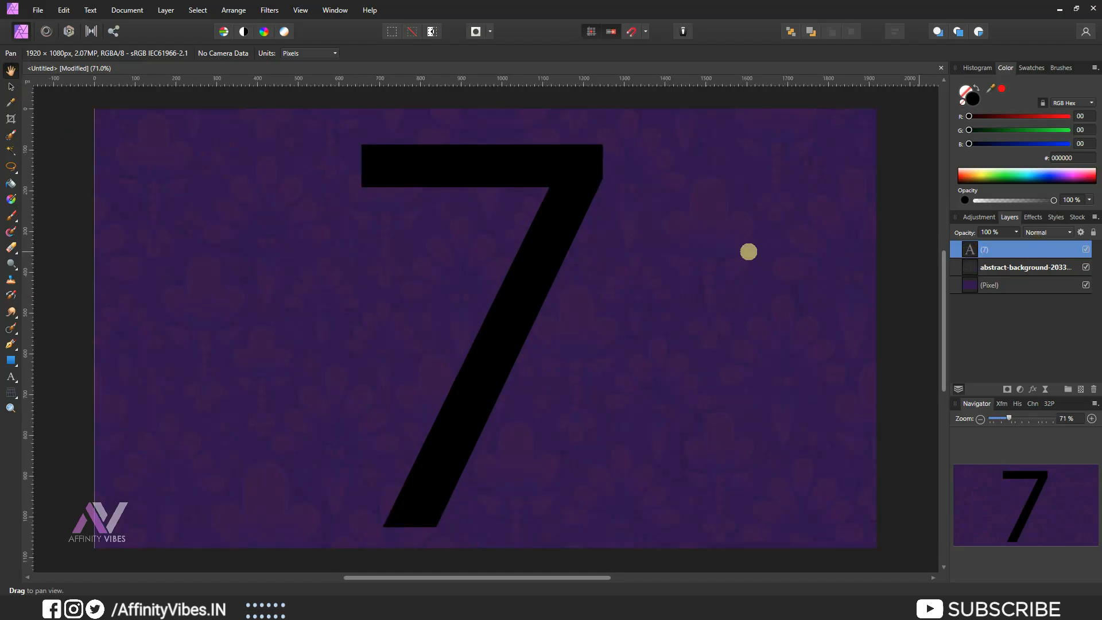
{"action": "left_click", "coordinate": [12, 378]}
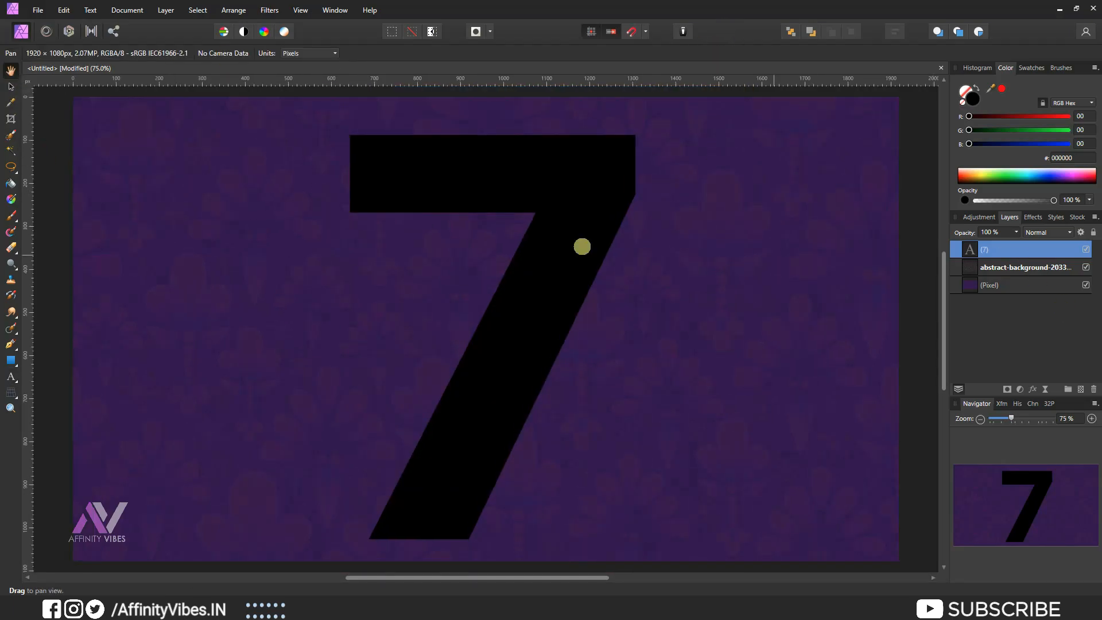
{"action": "mouse_move", "coordinate": [10, 95]}
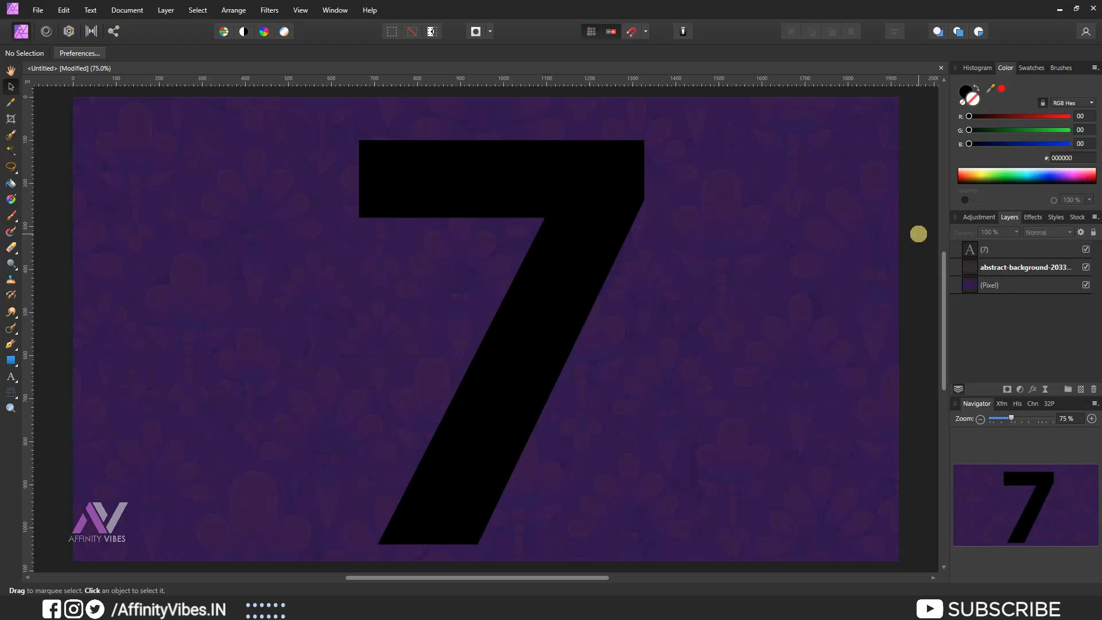
{"action": "mouse_move", "coordinate": [33, 126]}
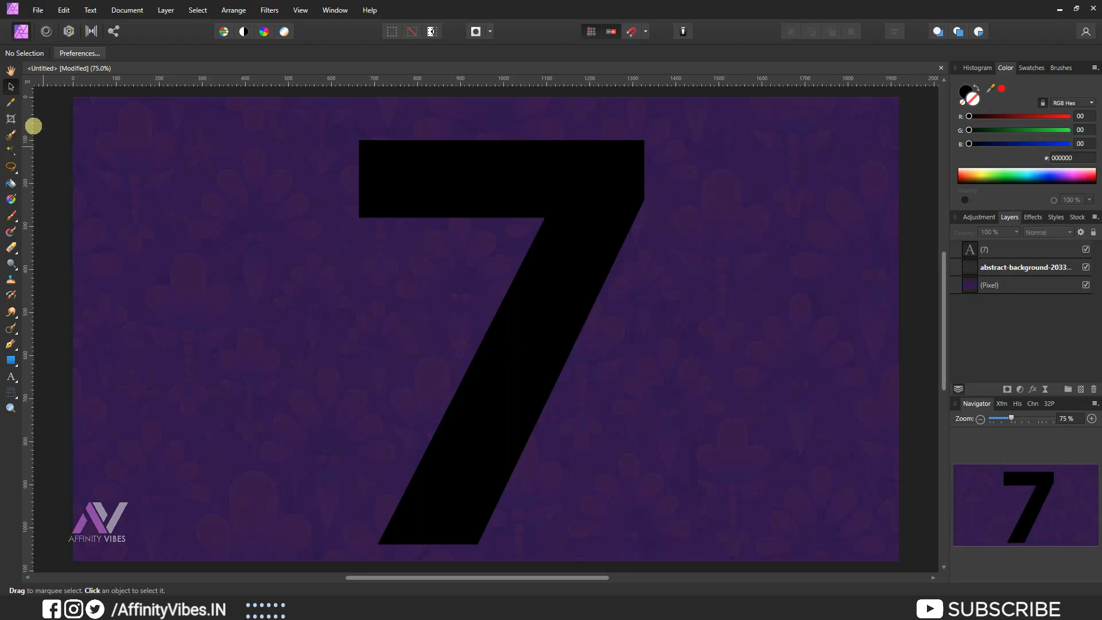
- Place the abstract floral background image and clip its layer inside the 7
{"action": "left_click", "coordinate": [37, 11]}
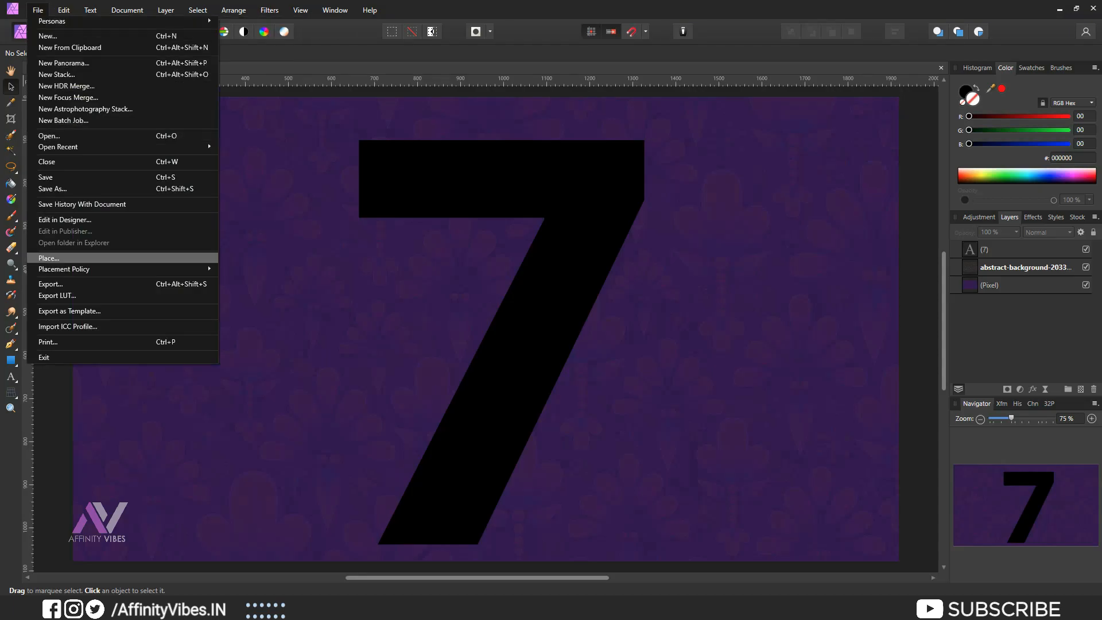
{"action": "left_click", "coordinate": [49, 258]}
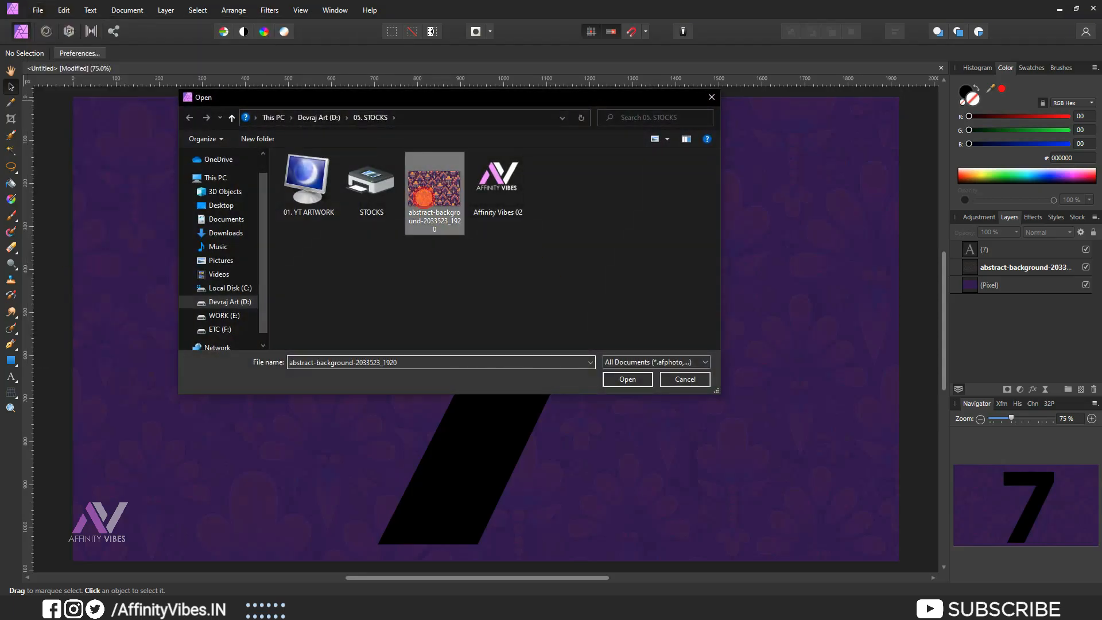
{"action": "left_click", "coordinate": [625, 379]}
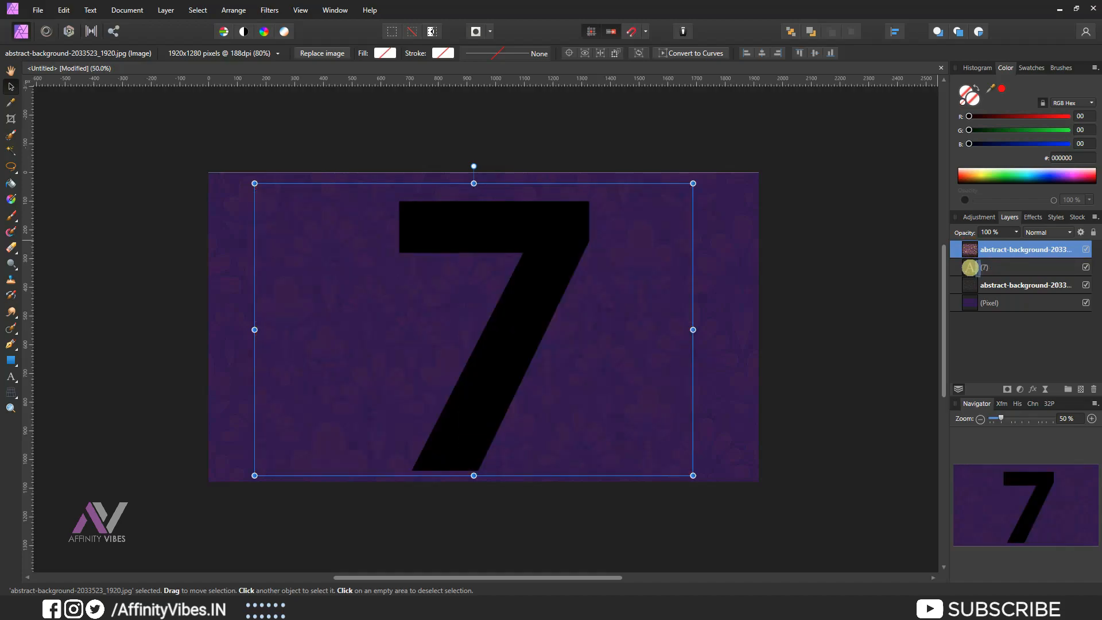
{"action": "left_click", "coordinate": [1085, 267]}
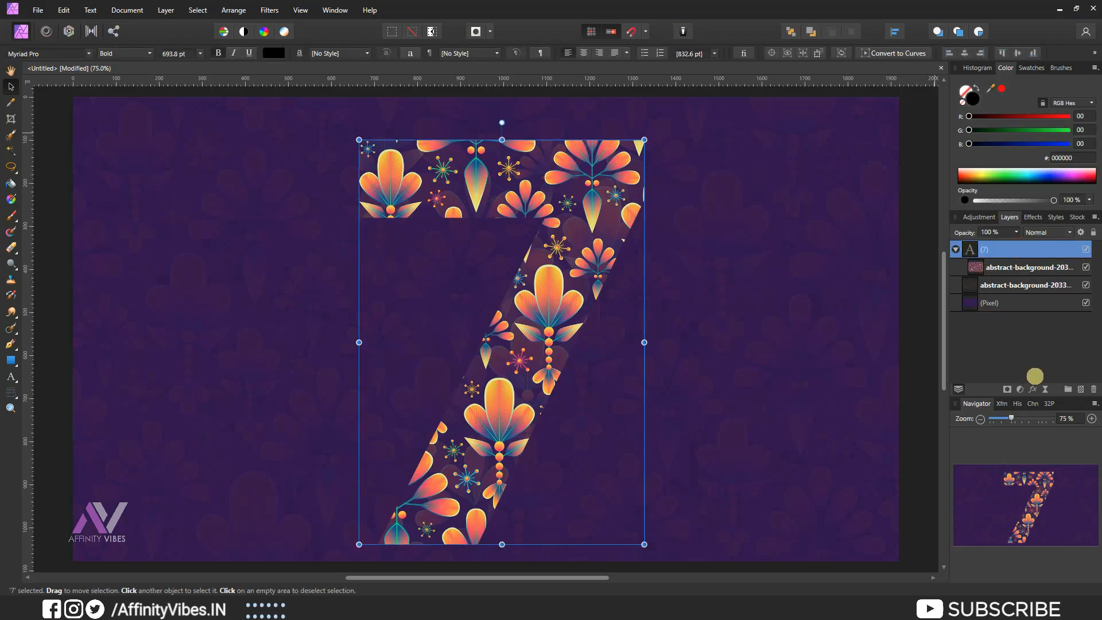
- Enable an Outline layer effect on the 7 and colour it peach
{"action": "left_click", "coordinate": [1033, 389]}
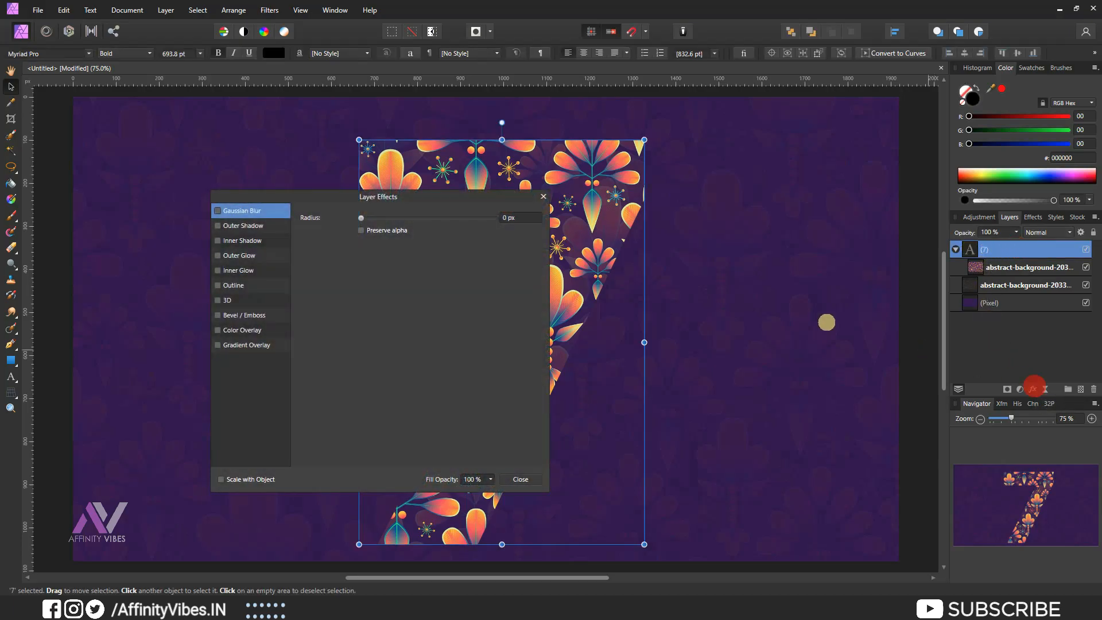
{"action": "left_click_drag", "start_coordinate": [378, 197], "coordinate": [806, 99]}
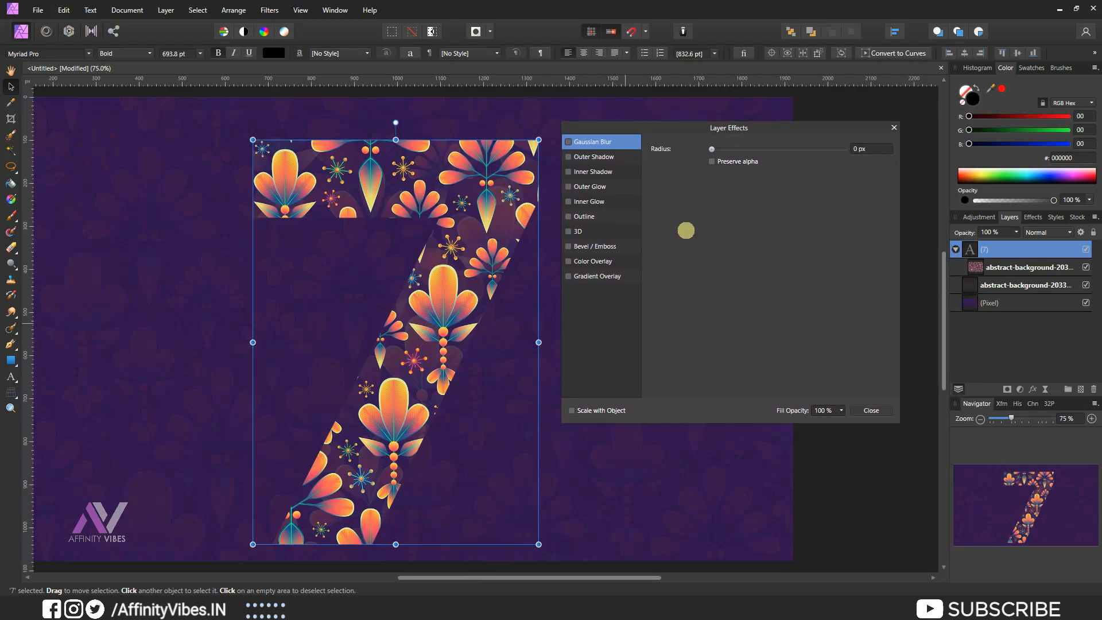
{"action": "left_click", "coordinate": [585, 216]}
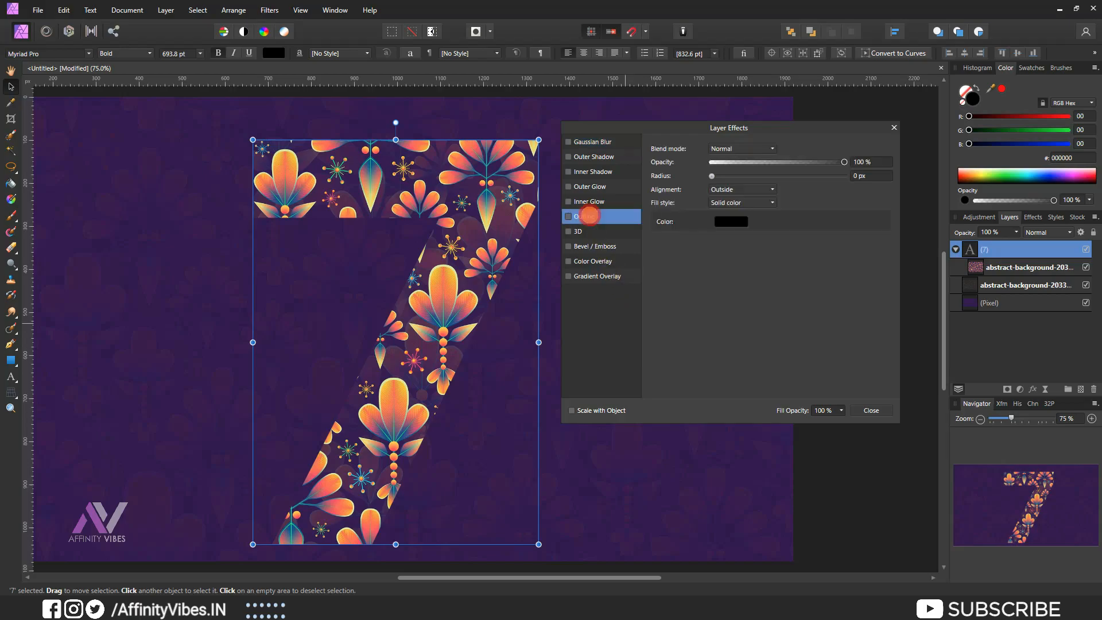
{"action": "left_click", "coordinate": [568, 216]}
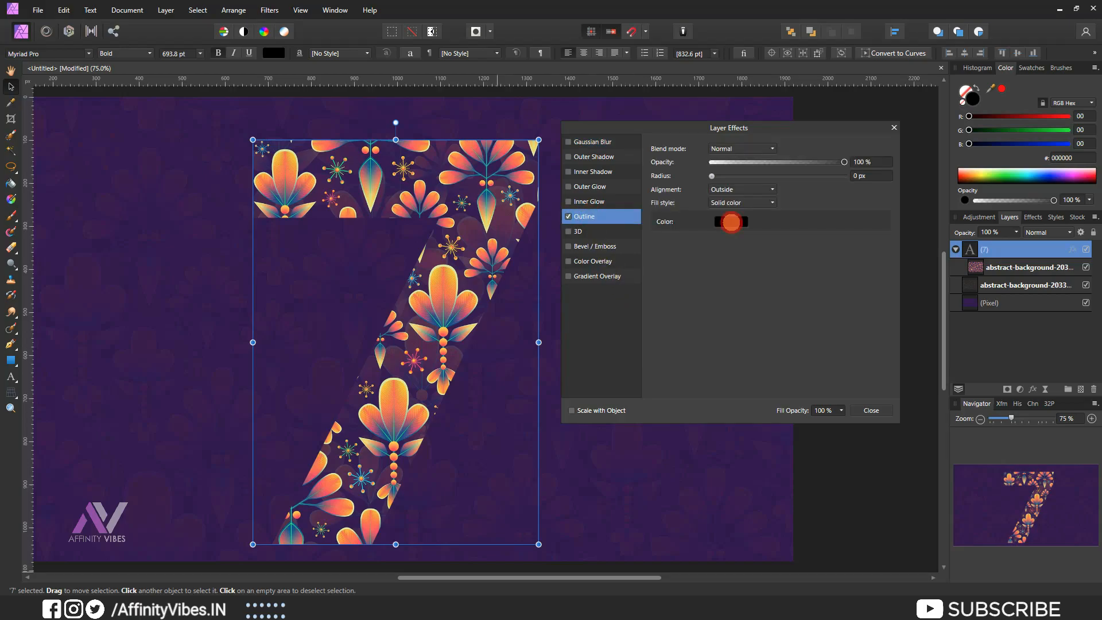
{"action": "left_click", "coordinate": [731, 221]}
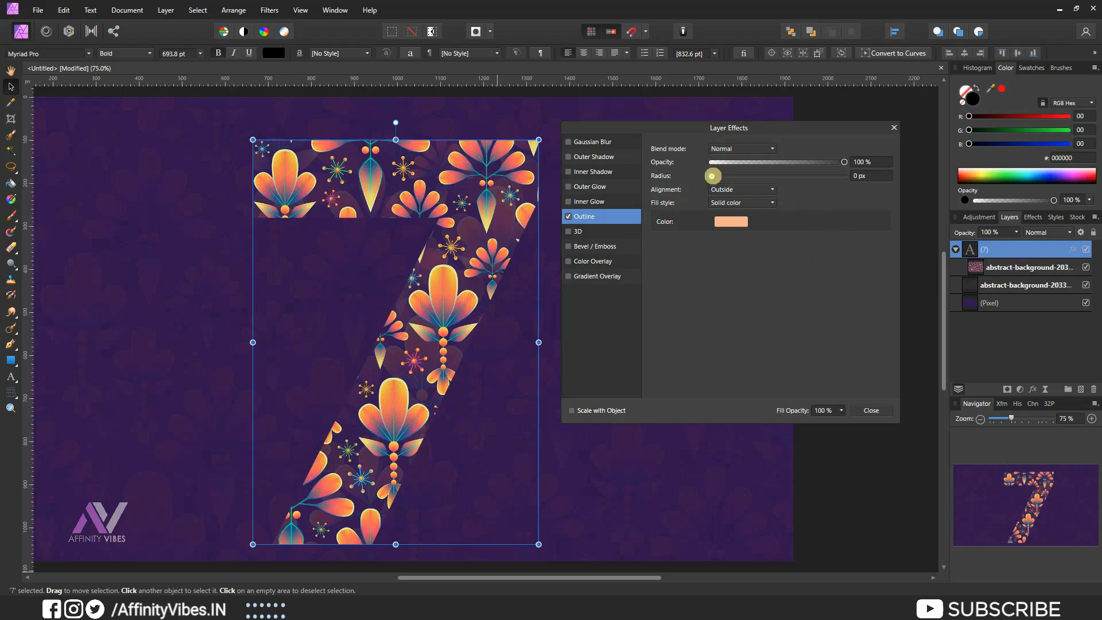
- Thicken the peach outline to a radius of about 24 px
{"action": "left_click_drag", "start_coordinate": [712, 175], "coordinate": [724, 175]}
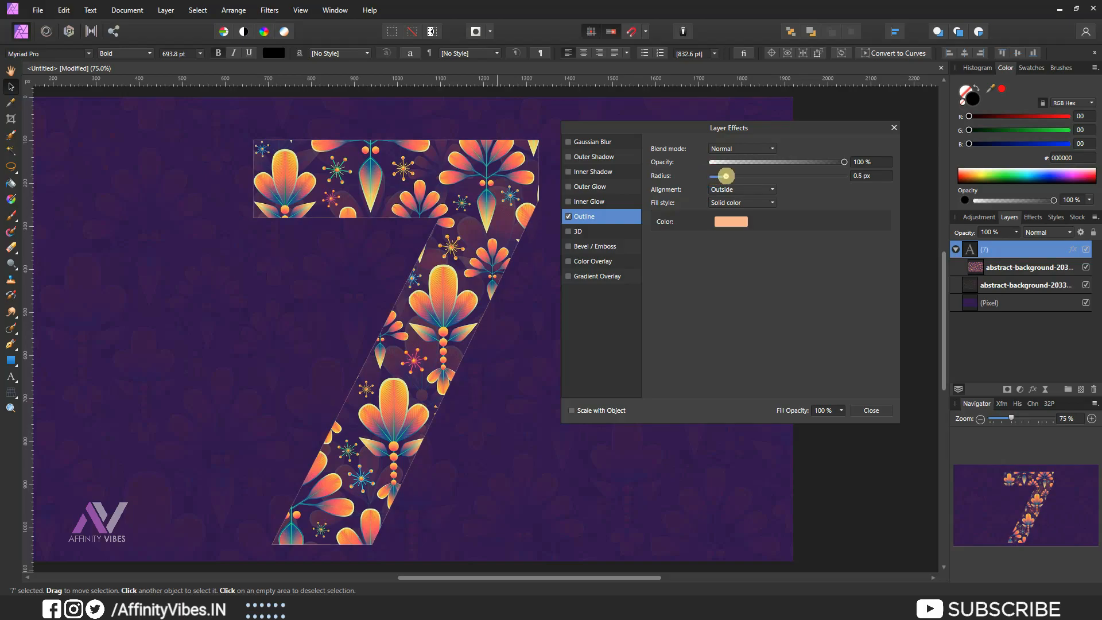
{"action": "left_click_drag", "start_coordinate": [724, 175], "coordinate": [753, 175]}
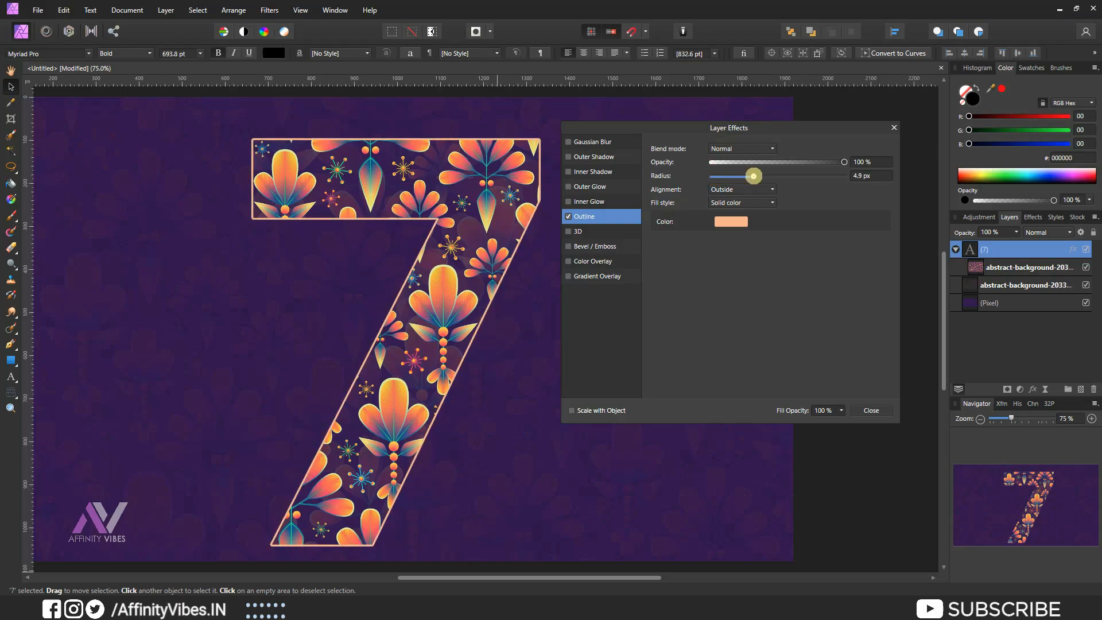
{"action": "left_click_drag", "start_coordinate": [753, 176], "coordinate": [781, 175]}
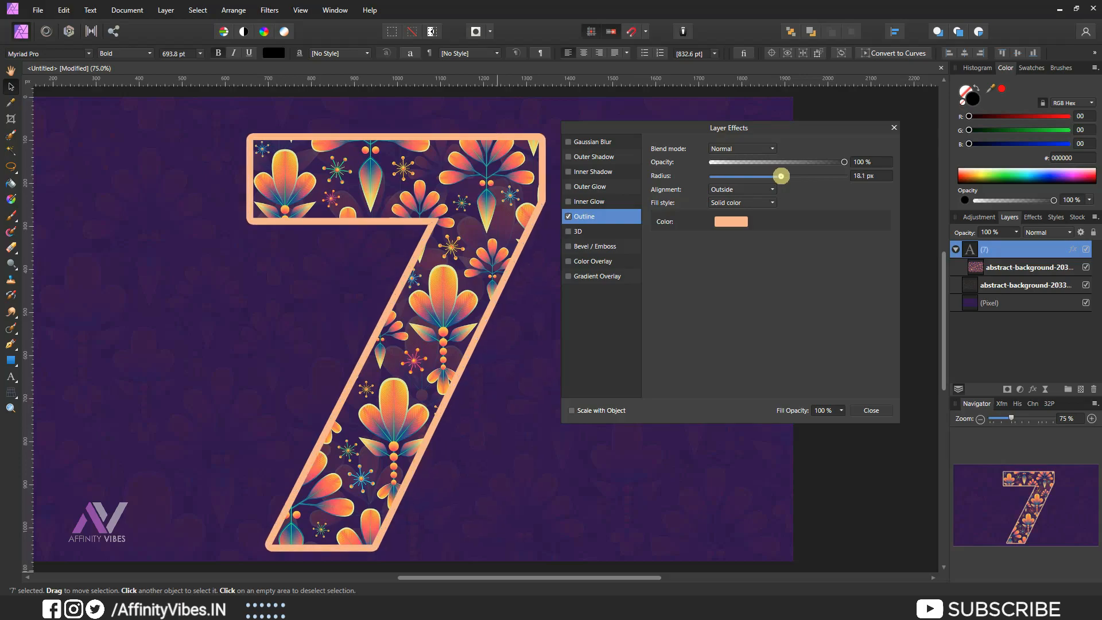
{"action": "left_click_drag", "start_coordinate": [781, 176], "coordinate": [791, 176]}
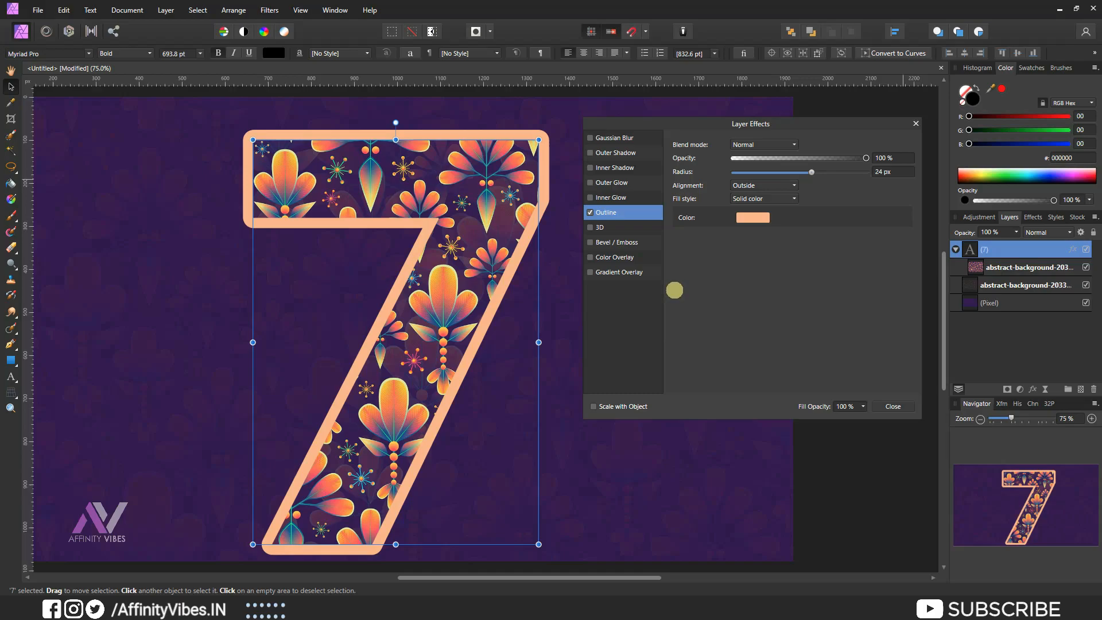
{"action": "mouse_move", "coordinate": [638, 174]}
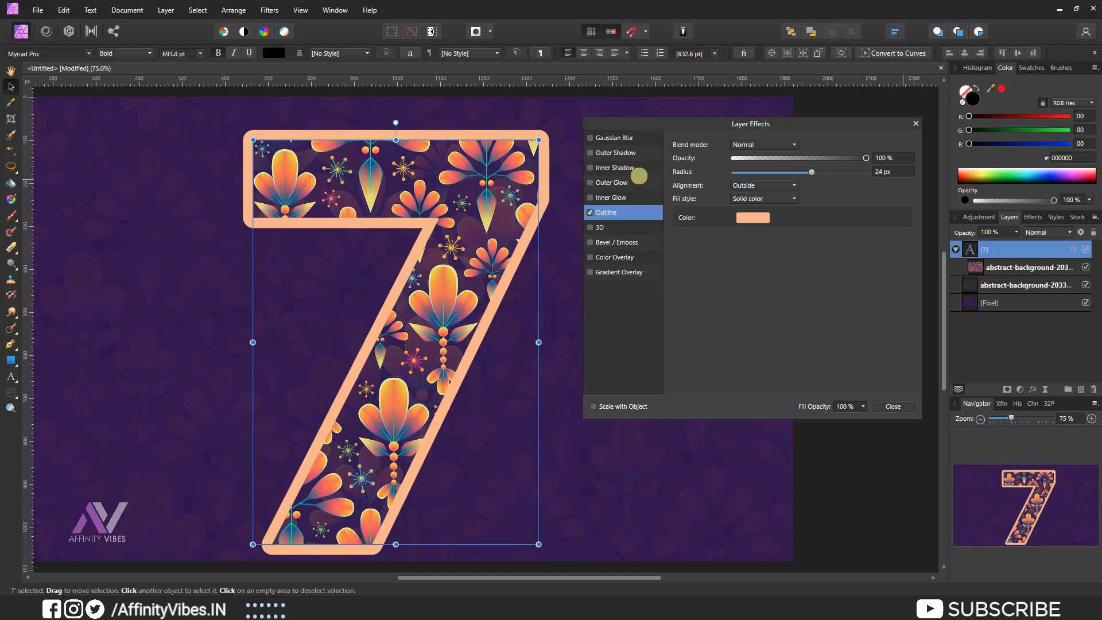
- Enable Inner Shadow with radius about 30.7 px and offset about 20 px
{"action": "left_click", "coordinate": [613, 168]}
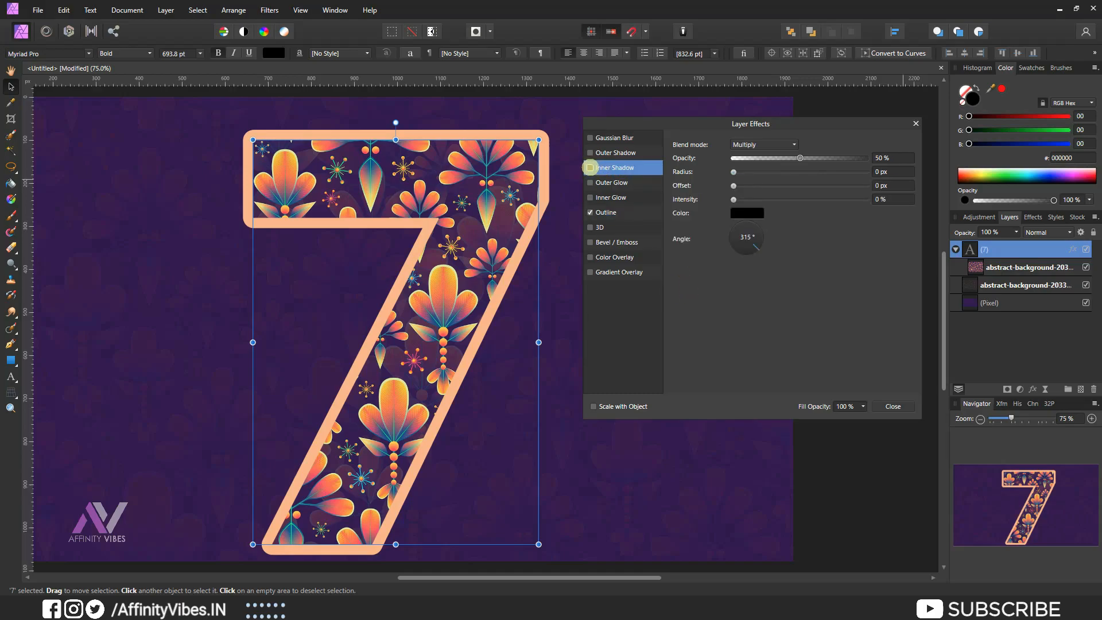
{"action": "left_click", "coordinate": [590, 168]}
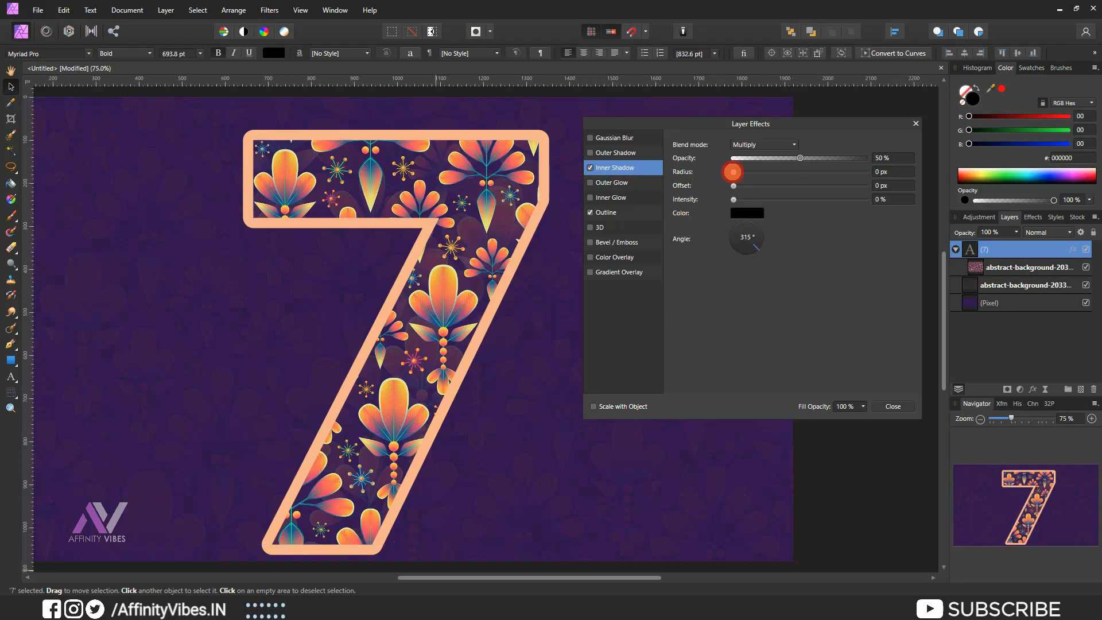
{"action": "left_click_drag", "start_coordinate": [732, 172], "coordinate": [760, 173]}
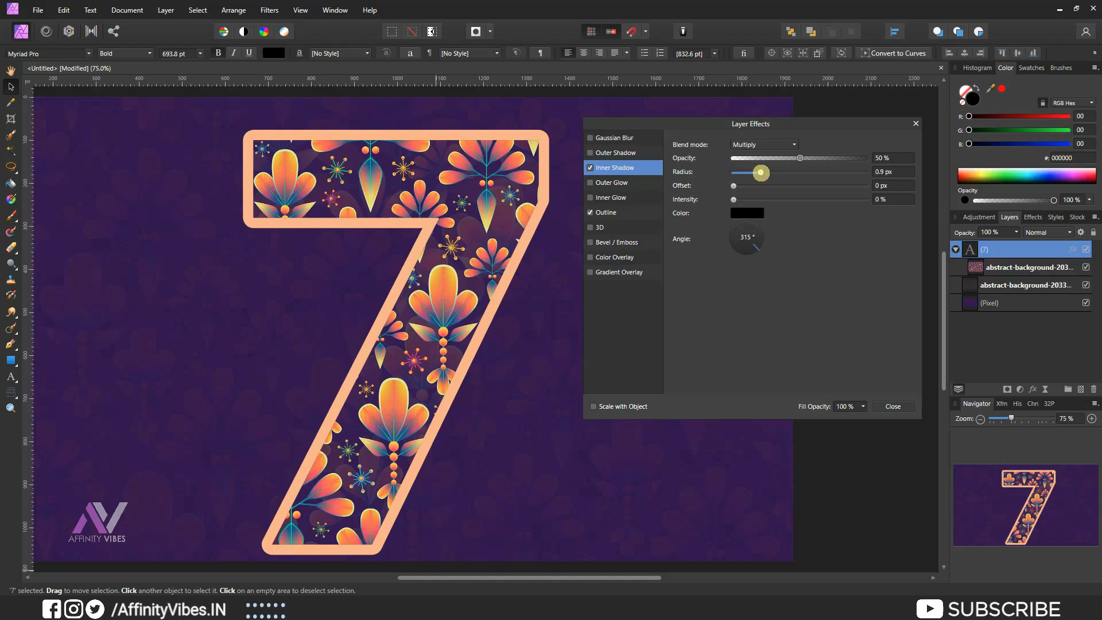
{"action": "left_click_drag", "start_coordinate": [760, 172], "coordinate": [773, 173]}
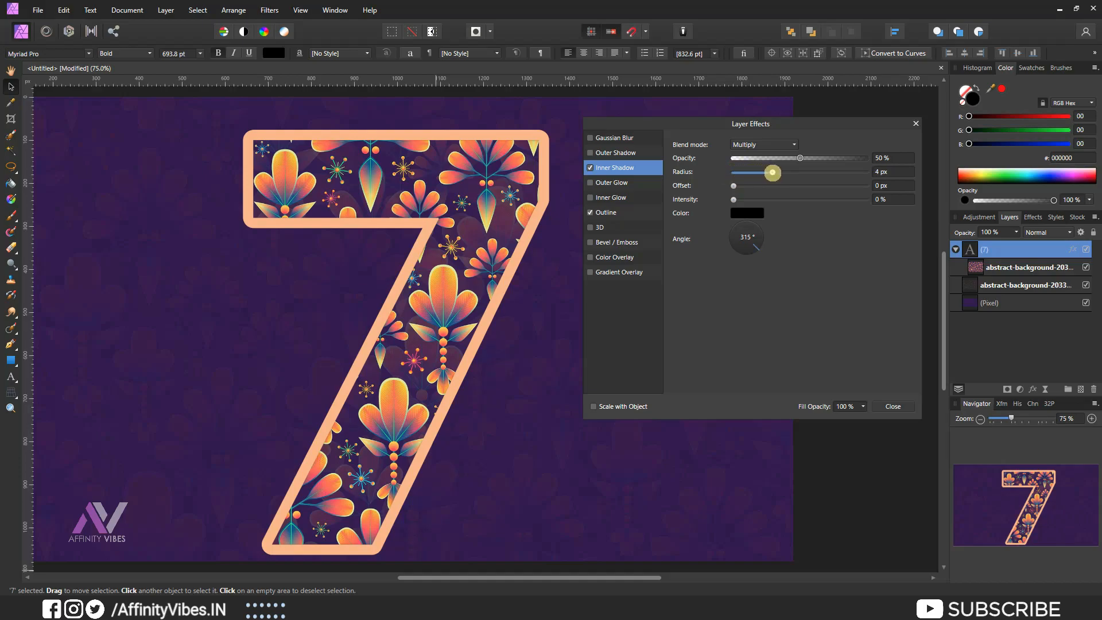
{"action": "left_click_drag", "start_coordinate": [771, 172], "coordinate": [811, 172]}
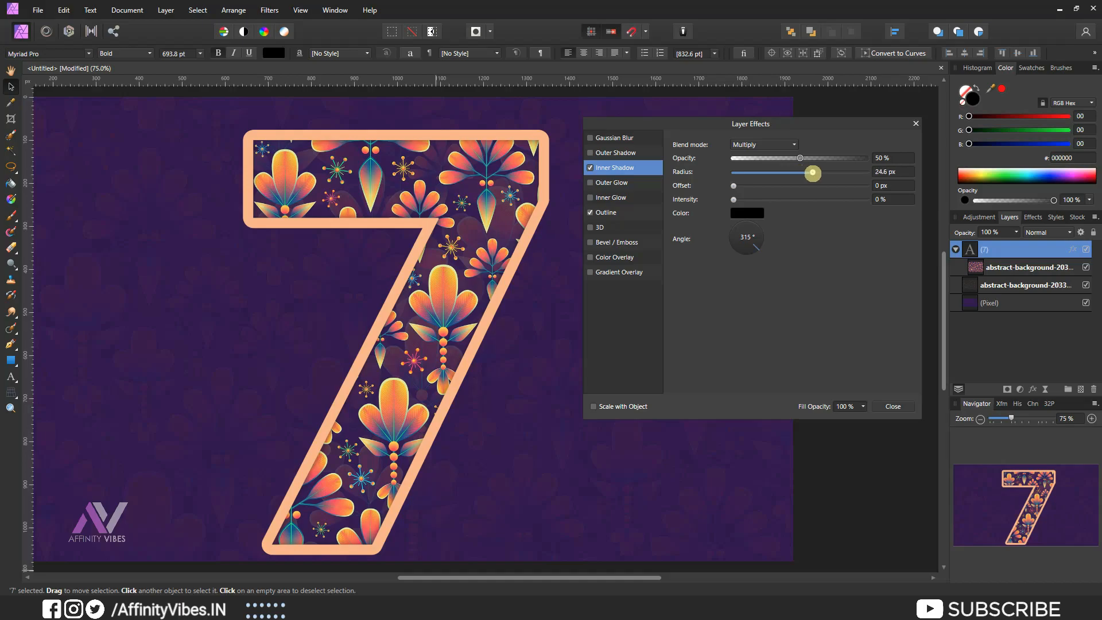
{"action": "left_click_drag", "start_coordinate": [812, 174], "coordinate": [818, 174]}
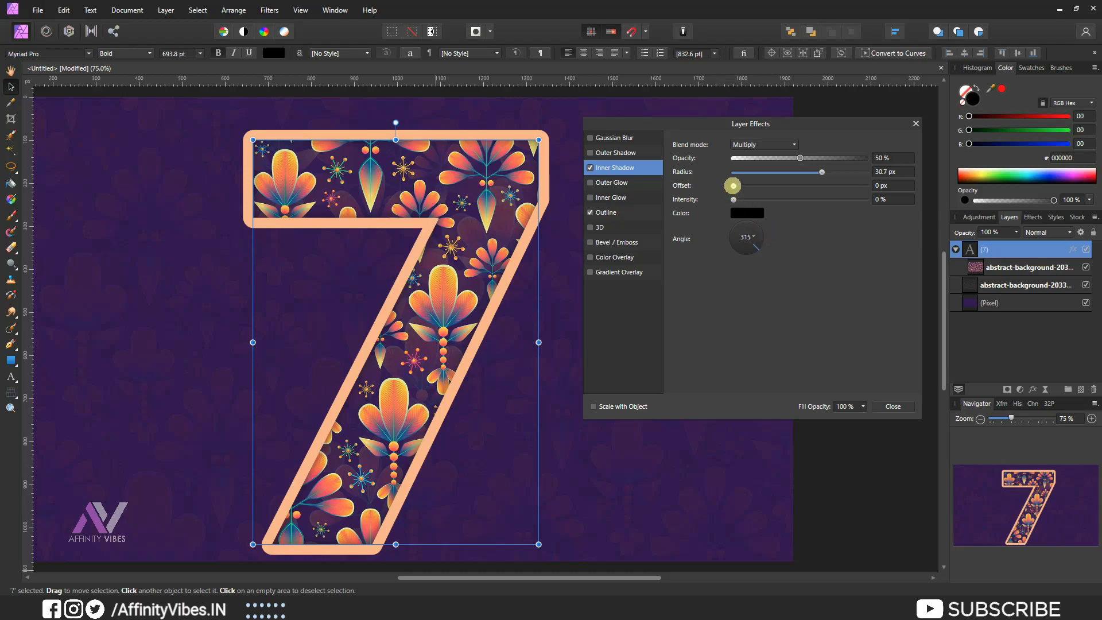
{"action": "left_click_drag", "start_coordinate": [731, 184], "coordinate": [754, 185]}
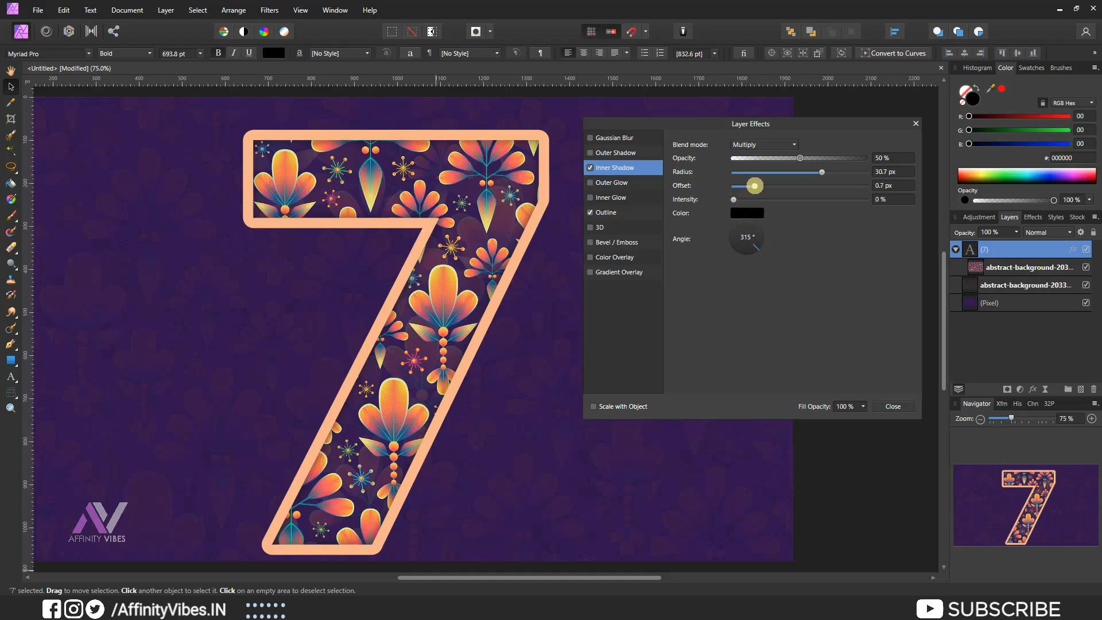
{"action": "left_click_drag", "start_coordinate": [754, 185], "coordinate": [785, 185]}
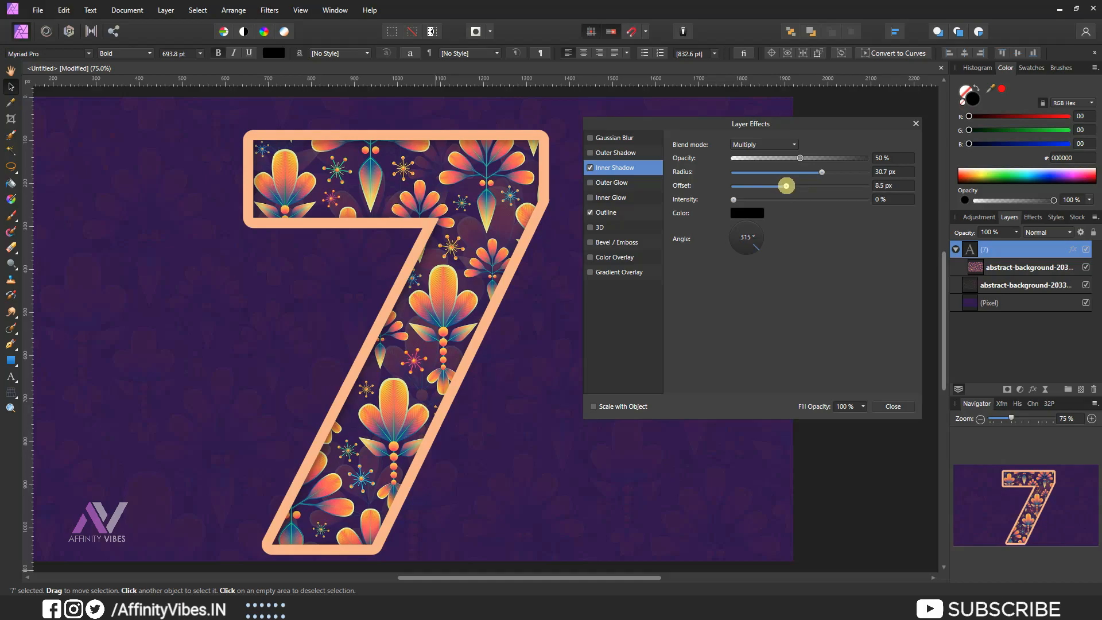
{"action": "left_click_drag", "start_coordinate": [785, 185], "coordinate": [806, 185]}
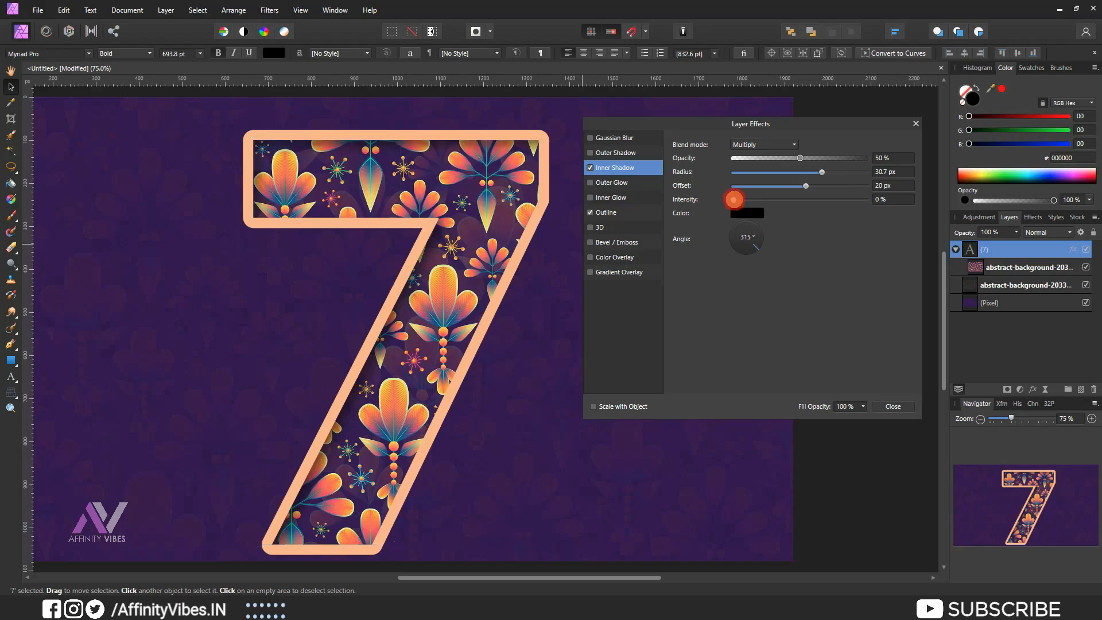
- Set the inner shadow intensity to 40% and opacity to 90%, then apply the effects
{"action": "left_click_drag", "start_coordinate": [734, 199], "coordinate": [758, 200]}
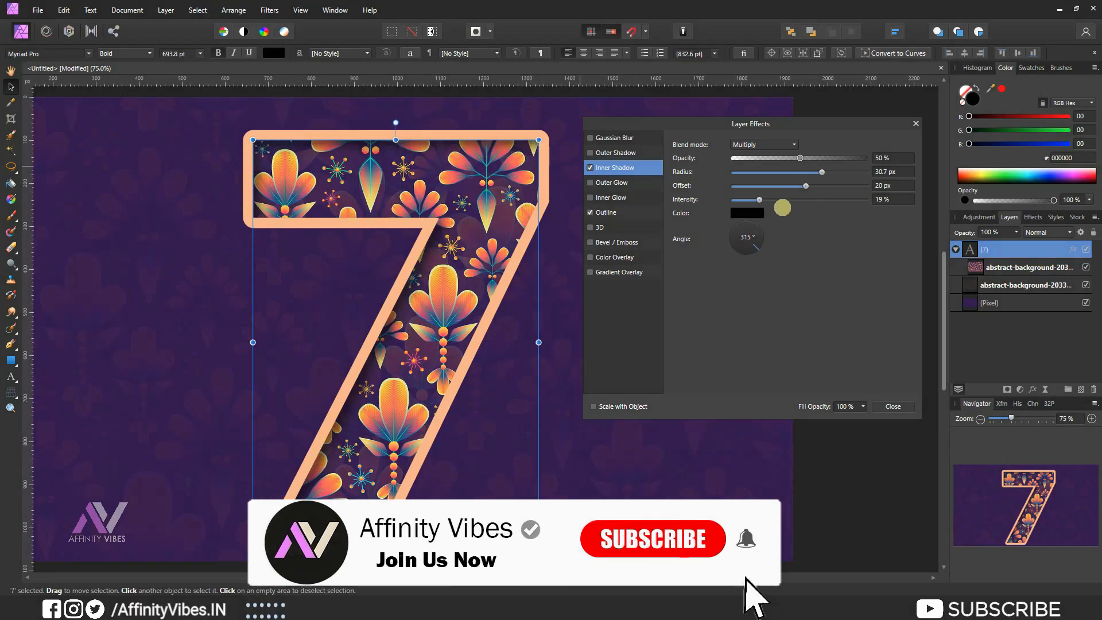
{"action": "left_click_drag", "start_coordinate": [759, 199], "coordinate": [782, 199]}
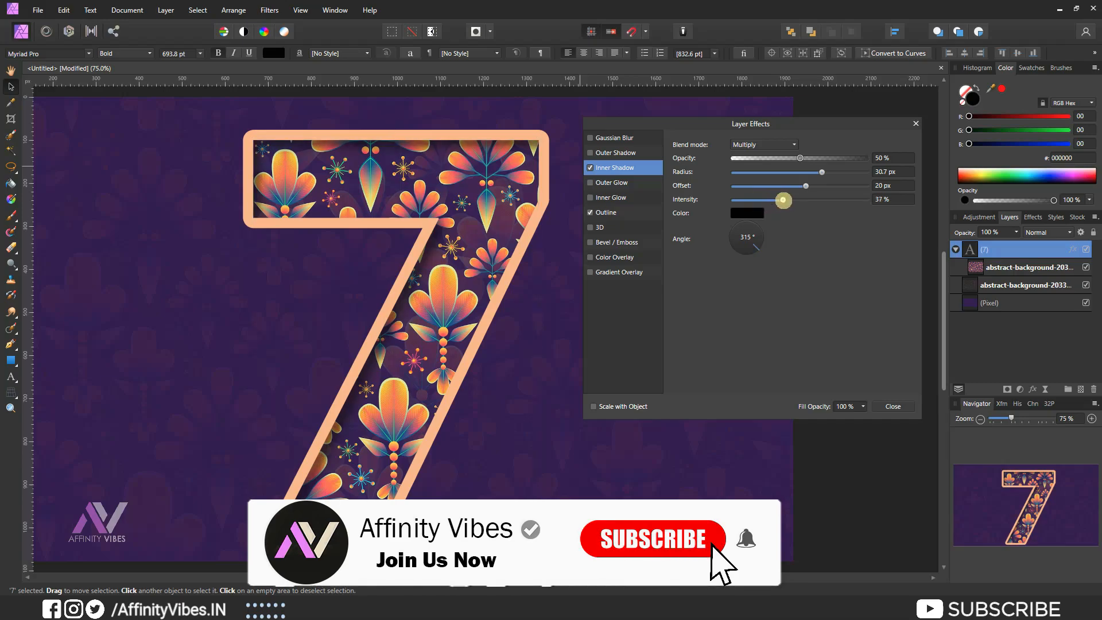
{"action": "left_click_drag", "start_coordinate": [781, 199], "coordinate": [787, 200]}
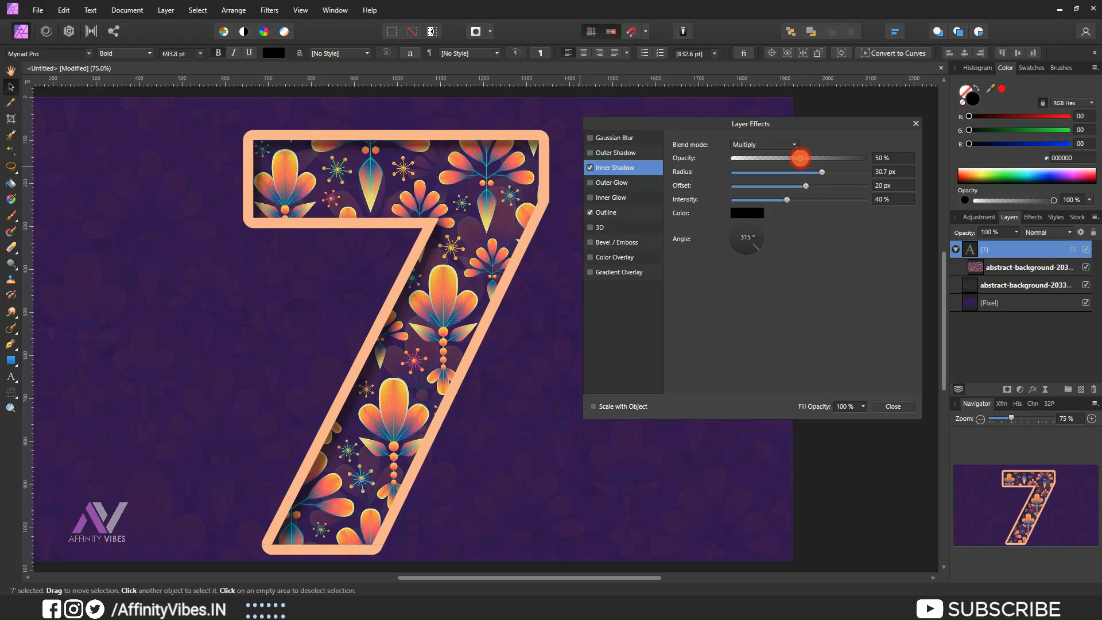
{"action": "left_click_drag", "start_coordinate": [800, 157], "coordinate": [828, 157]}
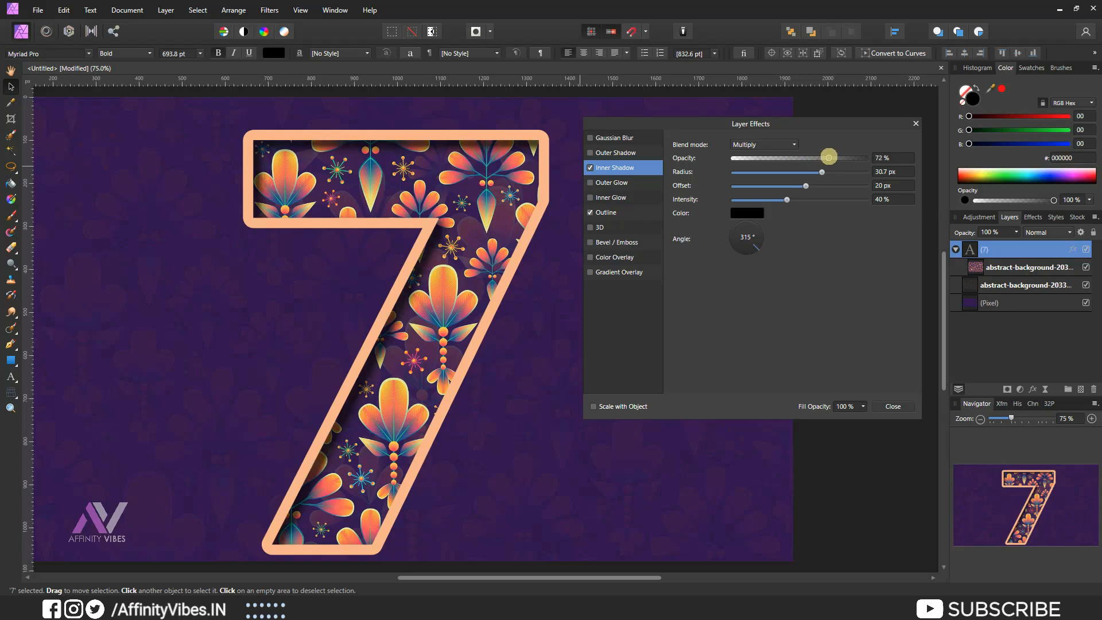
{"action": "left_click_drag", "start_coordinate": [829, 157], "coordinate": [844, 157]}
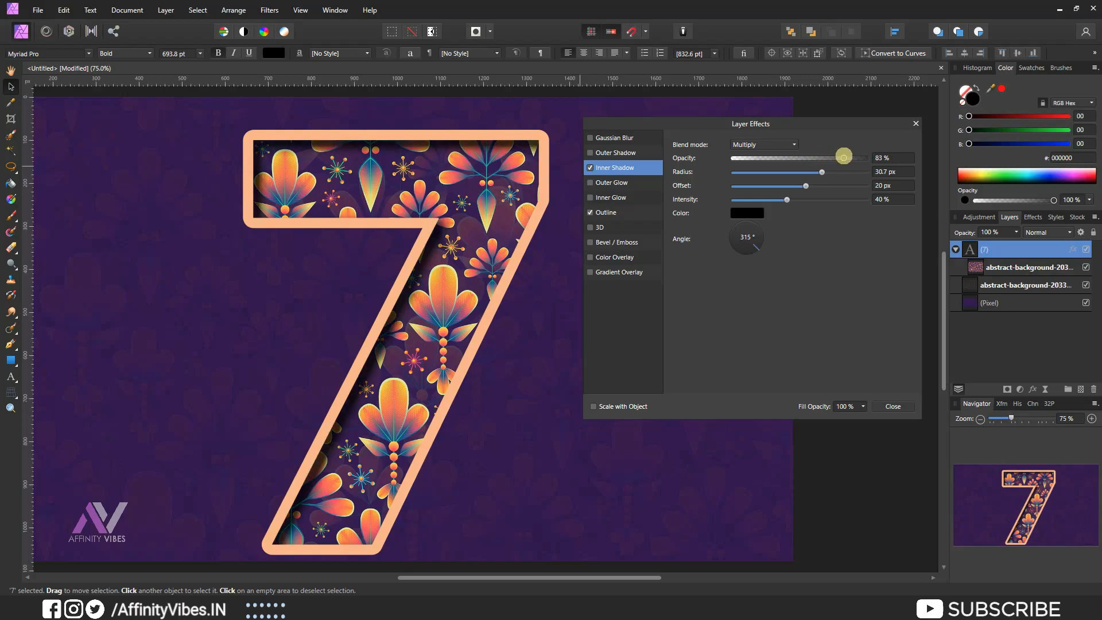
{"action": "left_click_drag", "start_coordinate": [844, 156], "coordinate": [852, 156]}
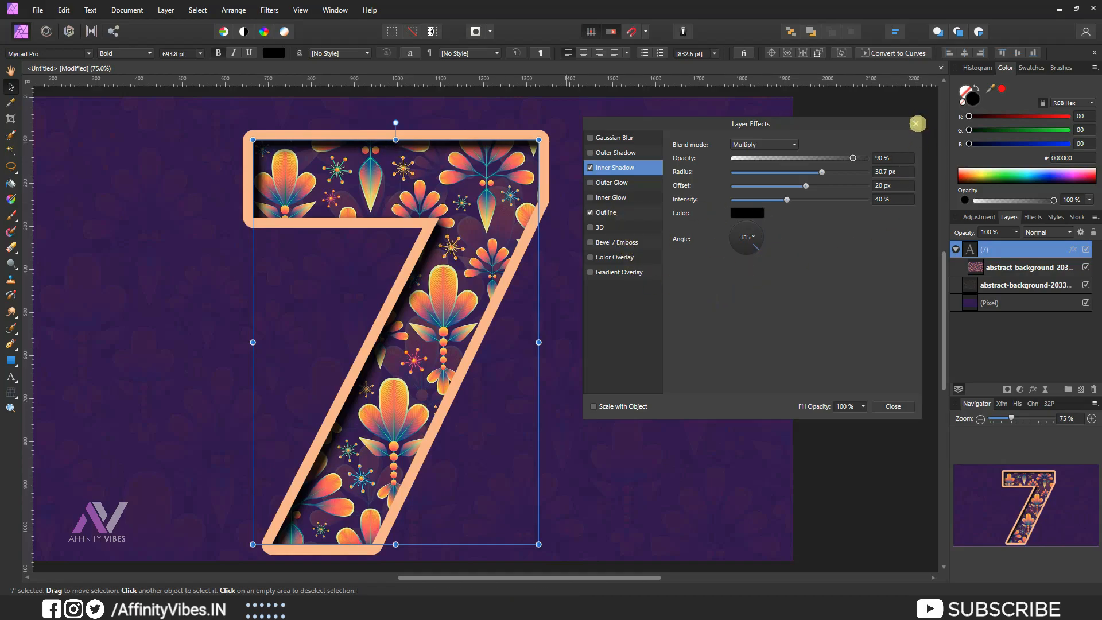
{"action": "left_click", "coordinate": [892, 406]}
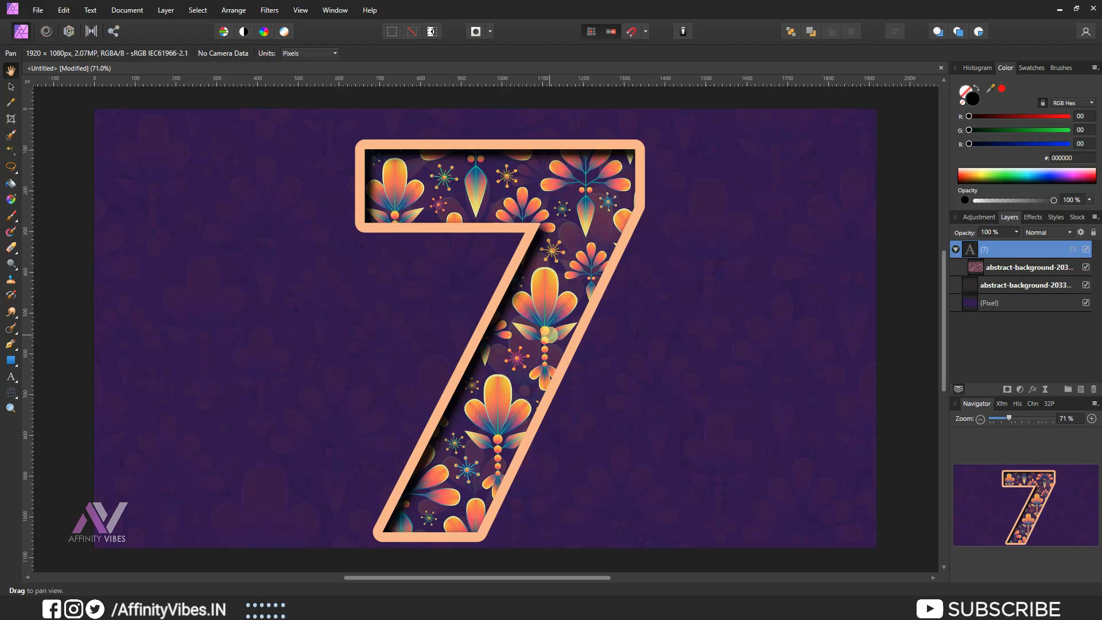
{"action": "left_click", "coordinate": [1029, 267]}
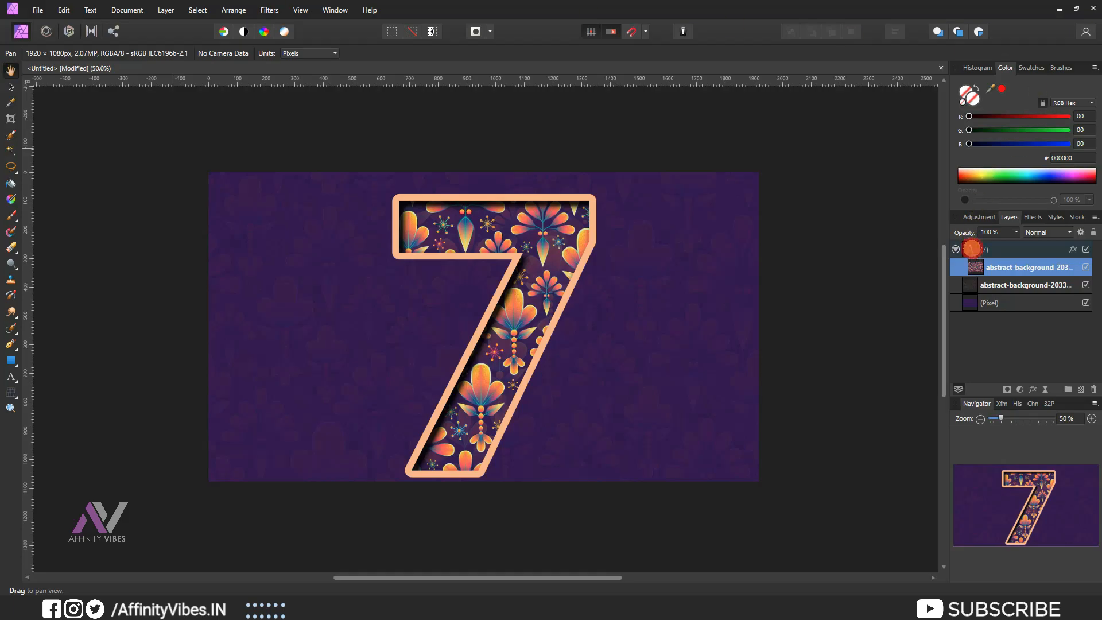
- Select the number's text and retype it as a new digit, keeping all effects
{"action": "left_click", "coordinate": [11, 377]}
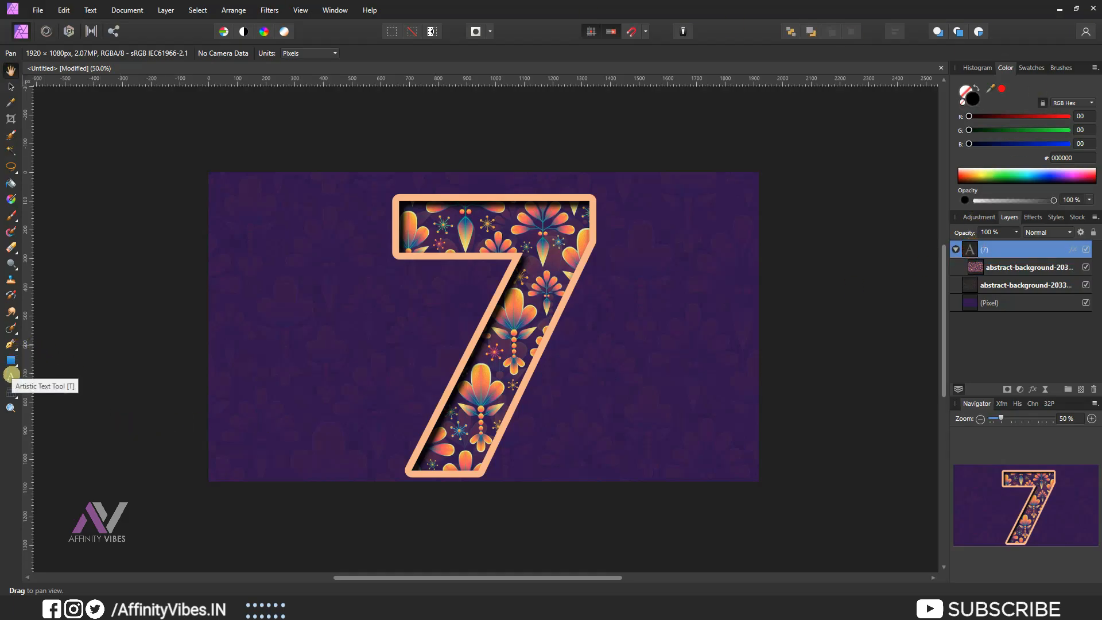
{"action": "left_click", "coordinate": [11, 378]}
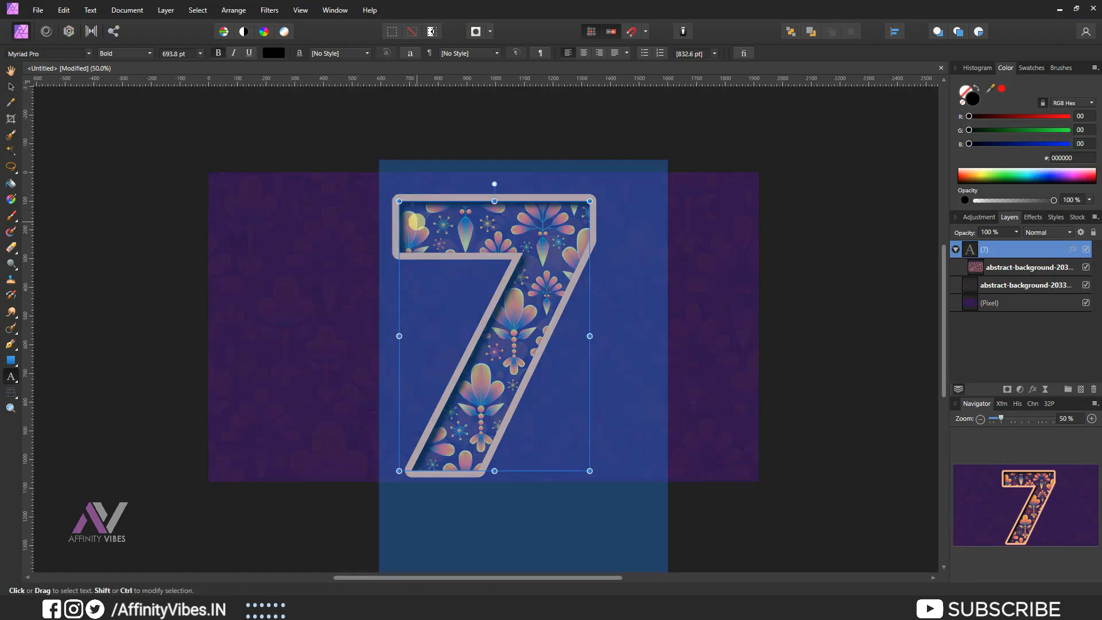
{"action": "type", "text": "8"}
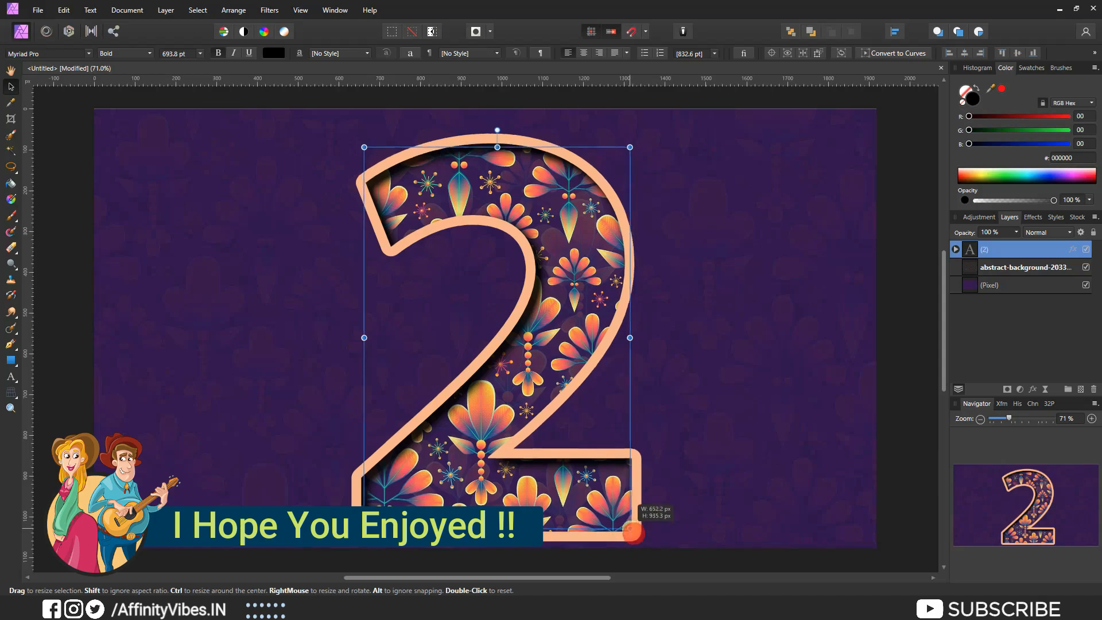
- Shrink the number slightly and retype it as 9
{"action": "left_click_drag", "start_coordinate": [629, 534], "coordinate": [613, 505]}
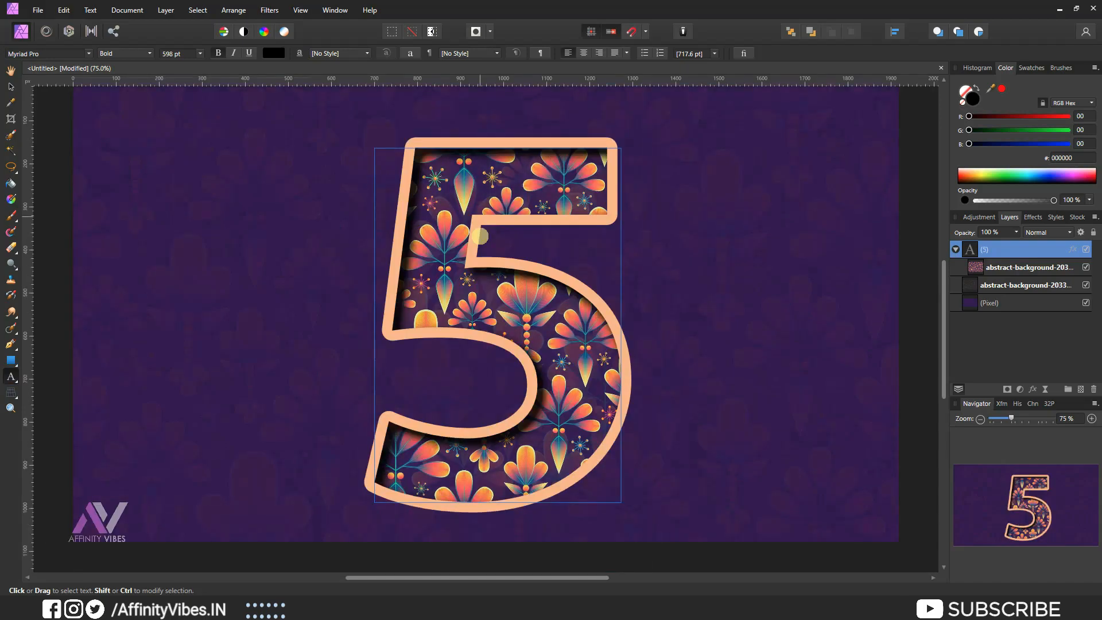
{"action": "type", "text": "9"}
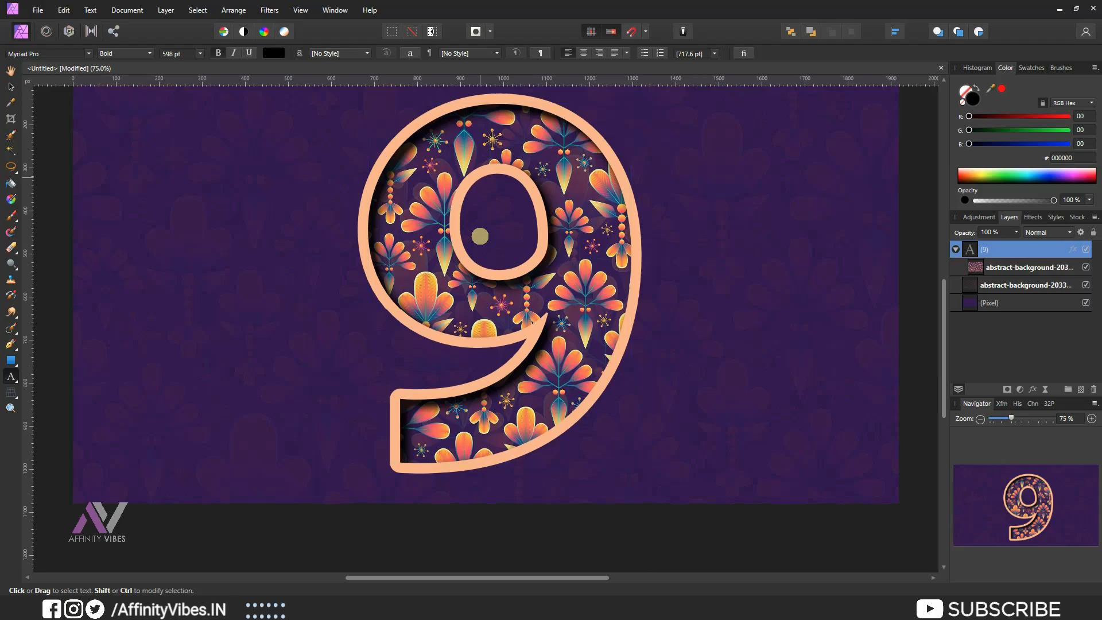